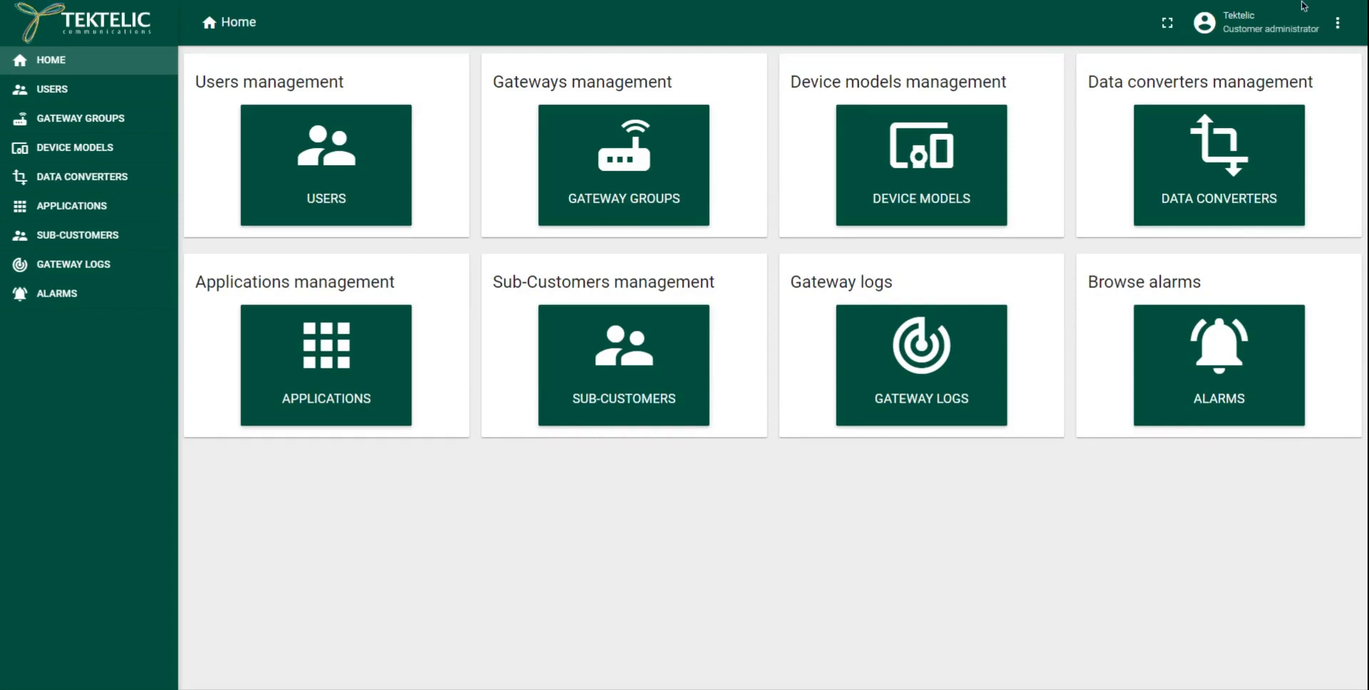
mouse_move(364, 279)
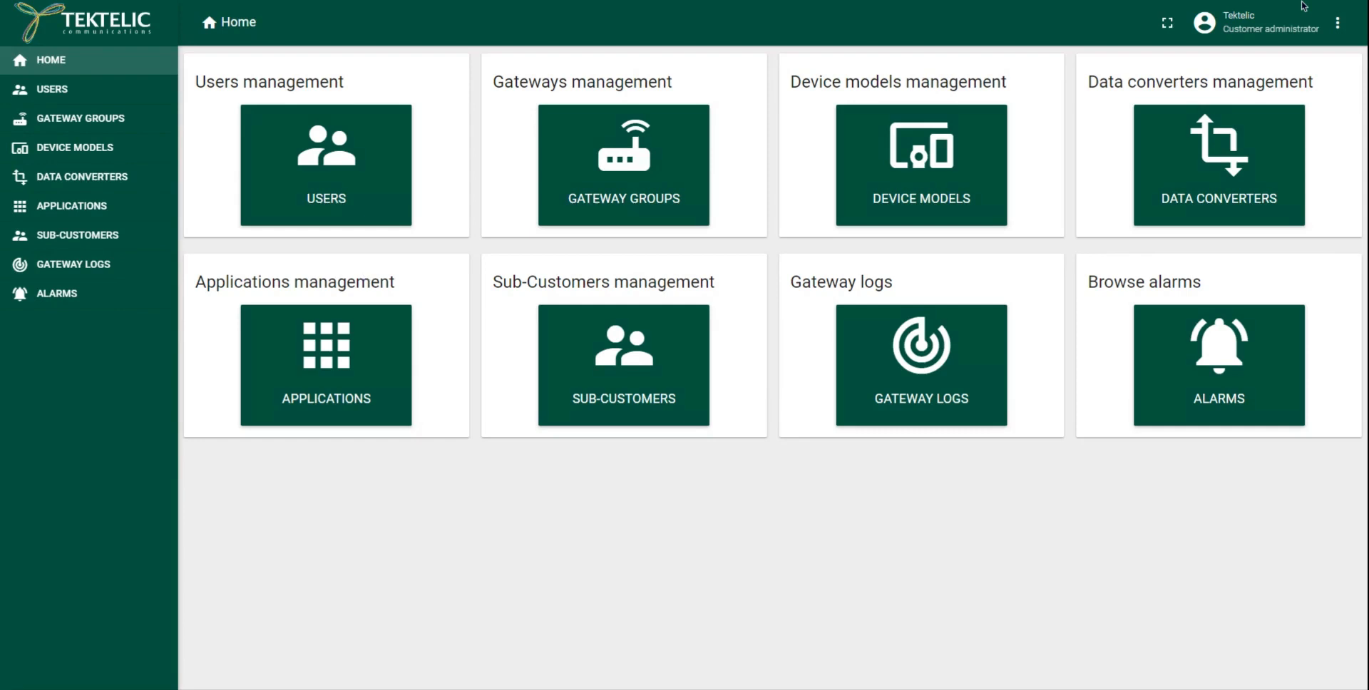
mouse_move(369, 280)
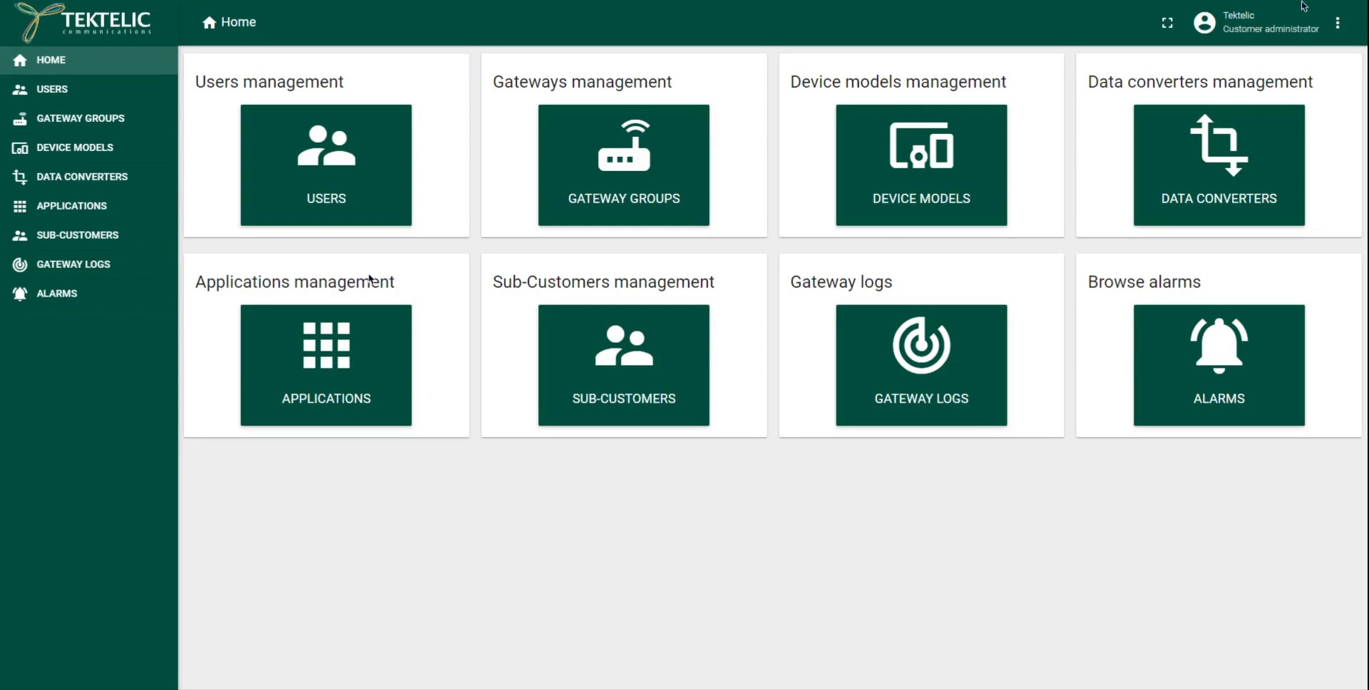
mouse_move(622, 164)
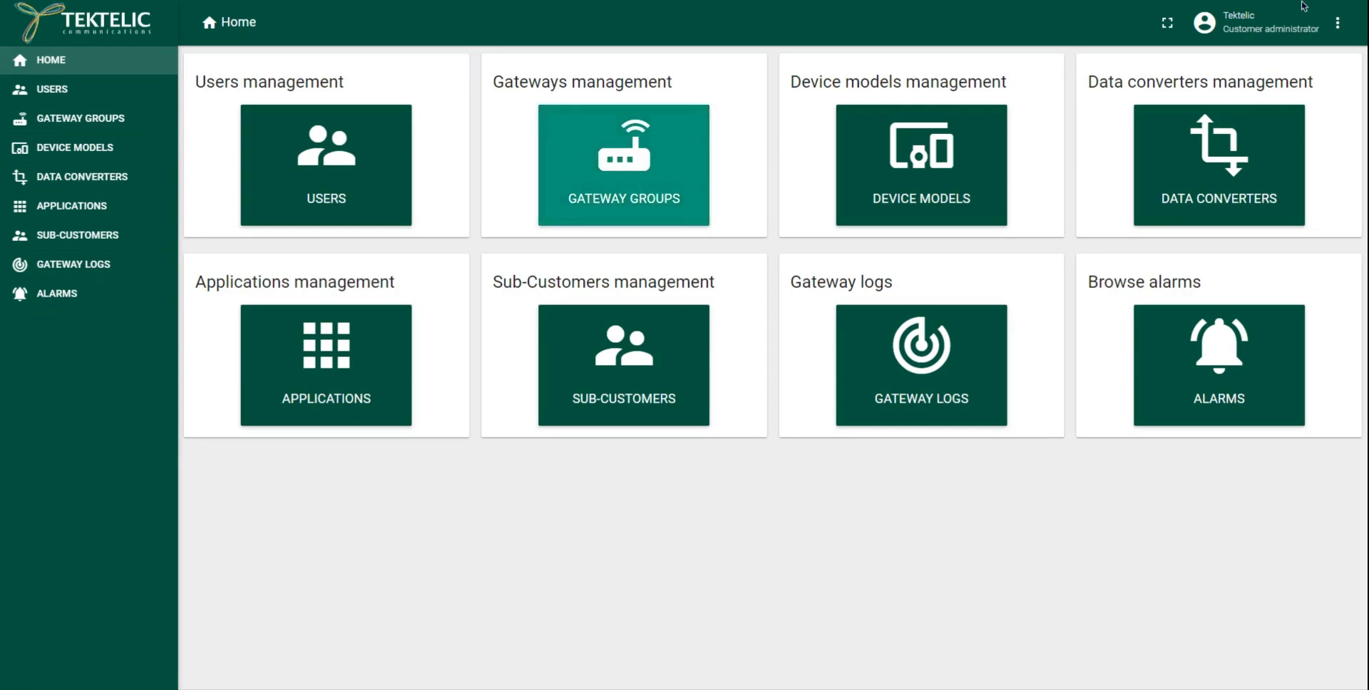
Open the Gateway Groups list from the Home dashboard, showing four Kona gateway groups.
click(622, 166)
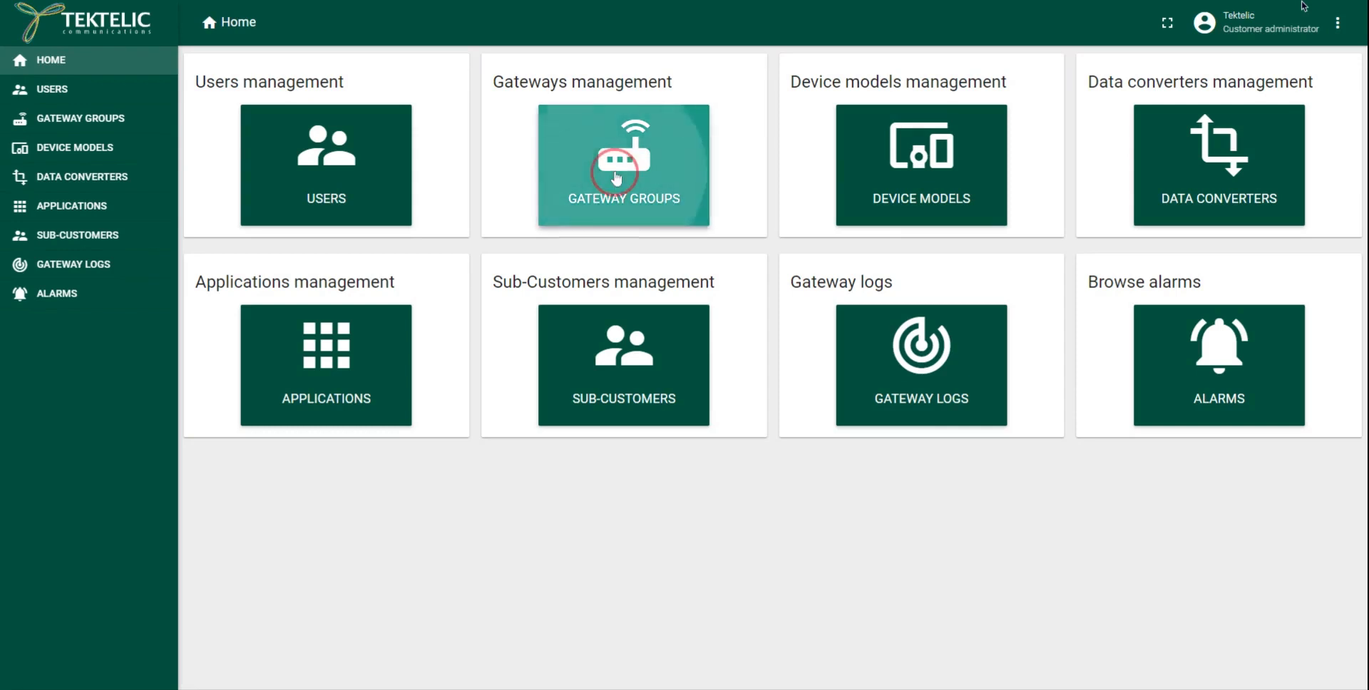
click(623, 165)
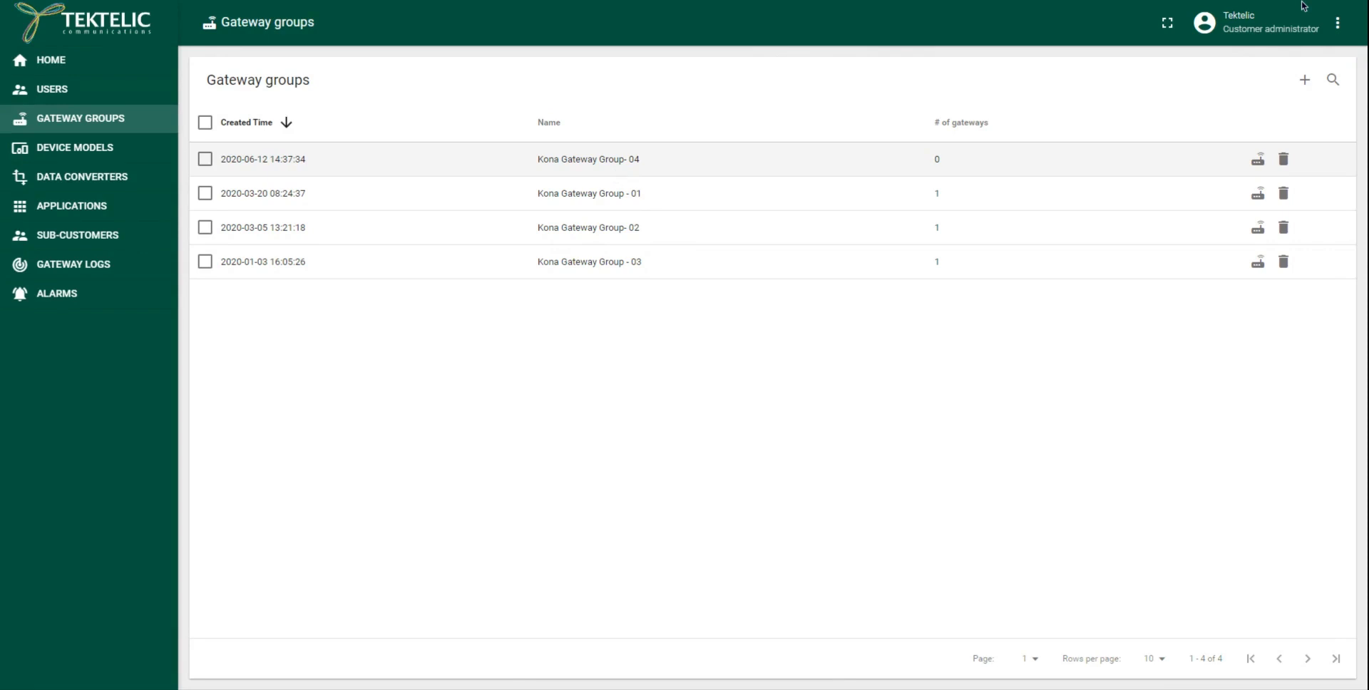
mouse_move(625, 178)
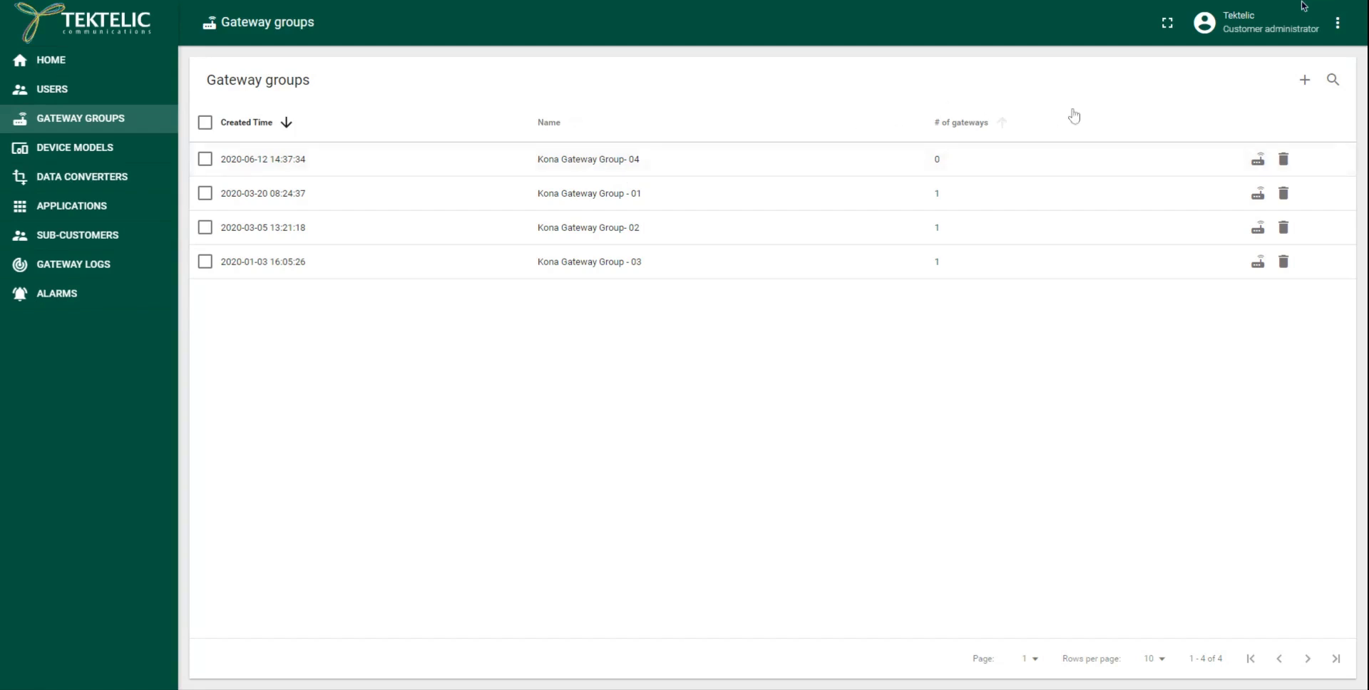
mouse_move(1304, 80)
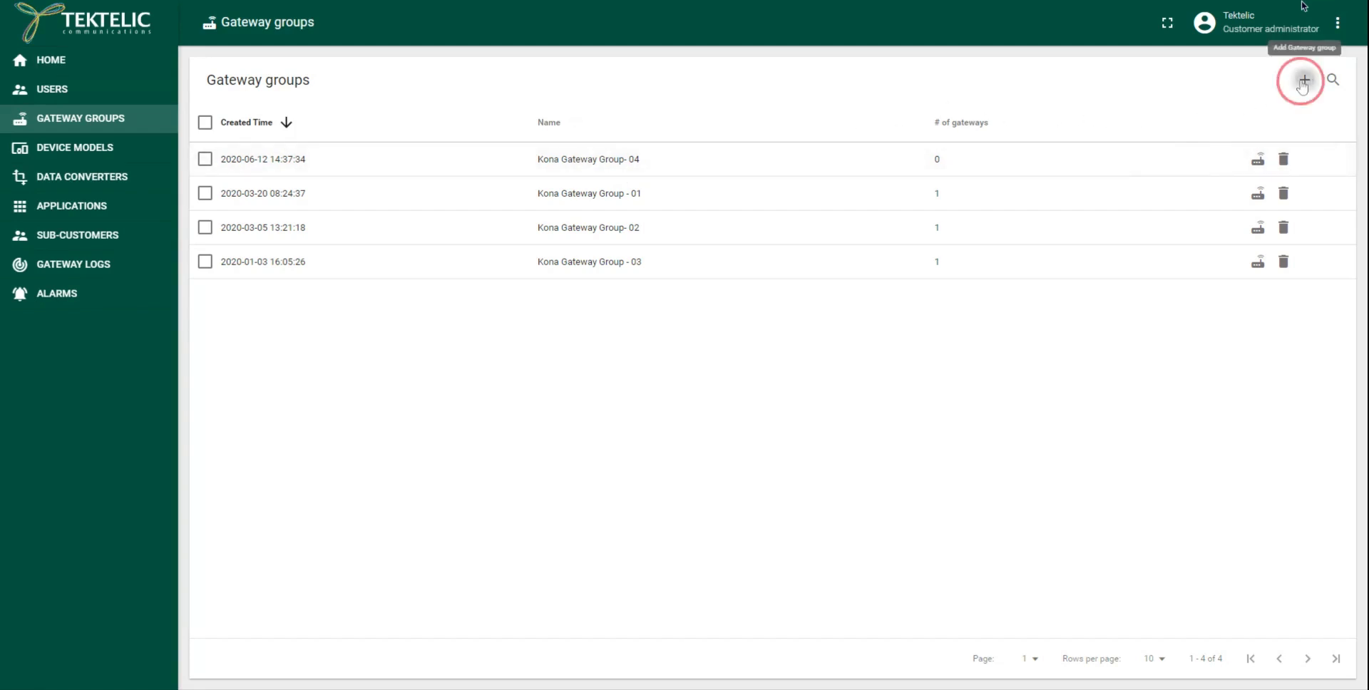
Fill a new gateway group form: name 'Kona Gateway Group - 05', description 'For Demonstration Purpose'.
click(1302, 79)
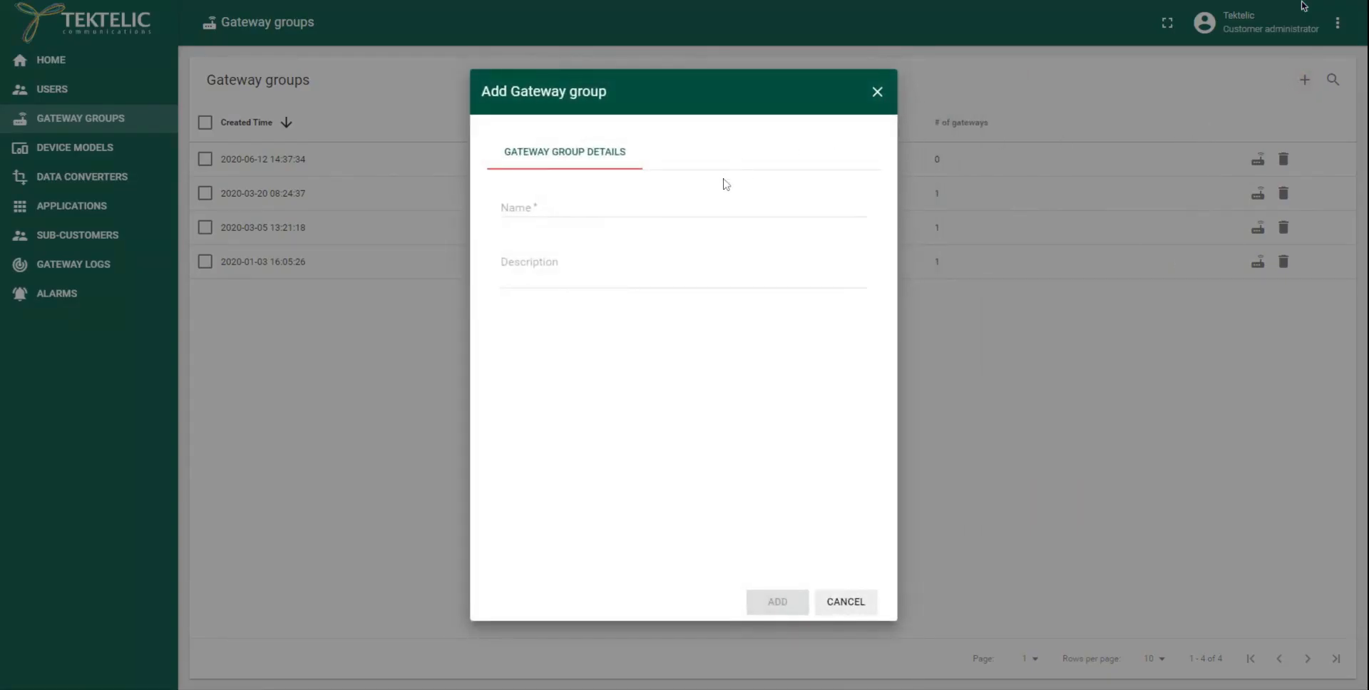
text(Kona Gateway Group - 05)
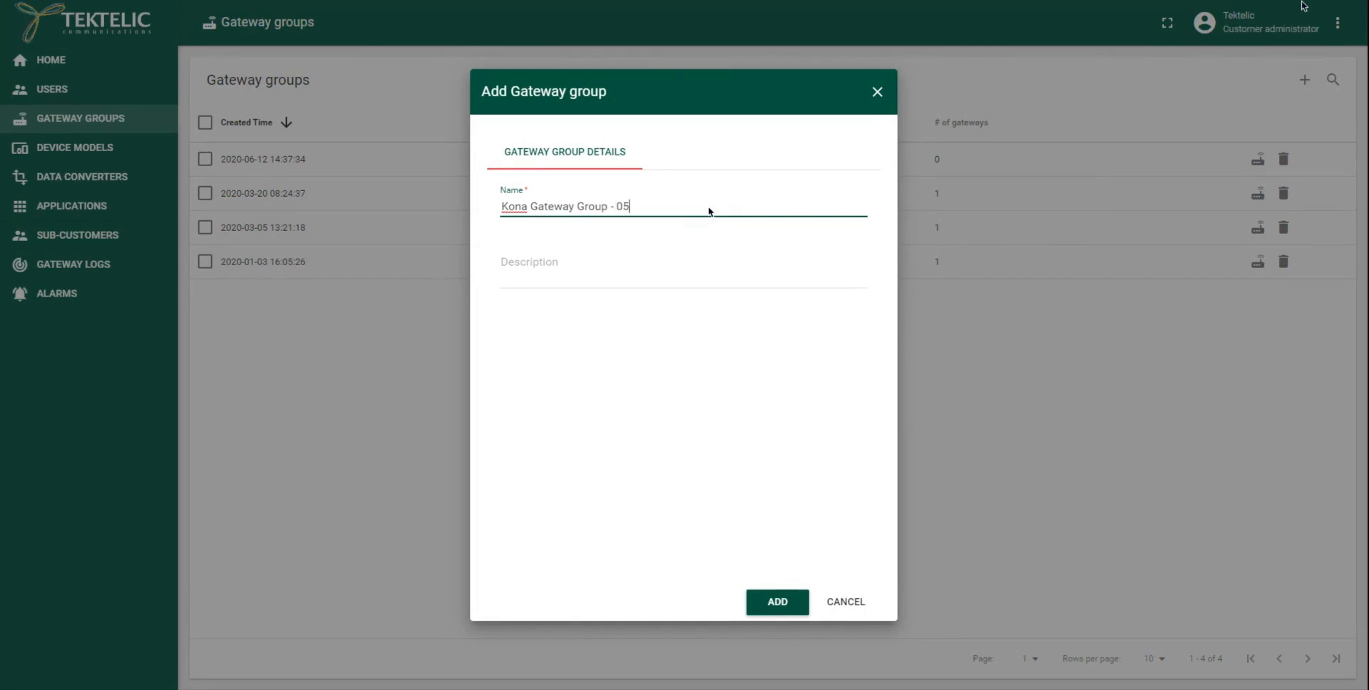
text(D)
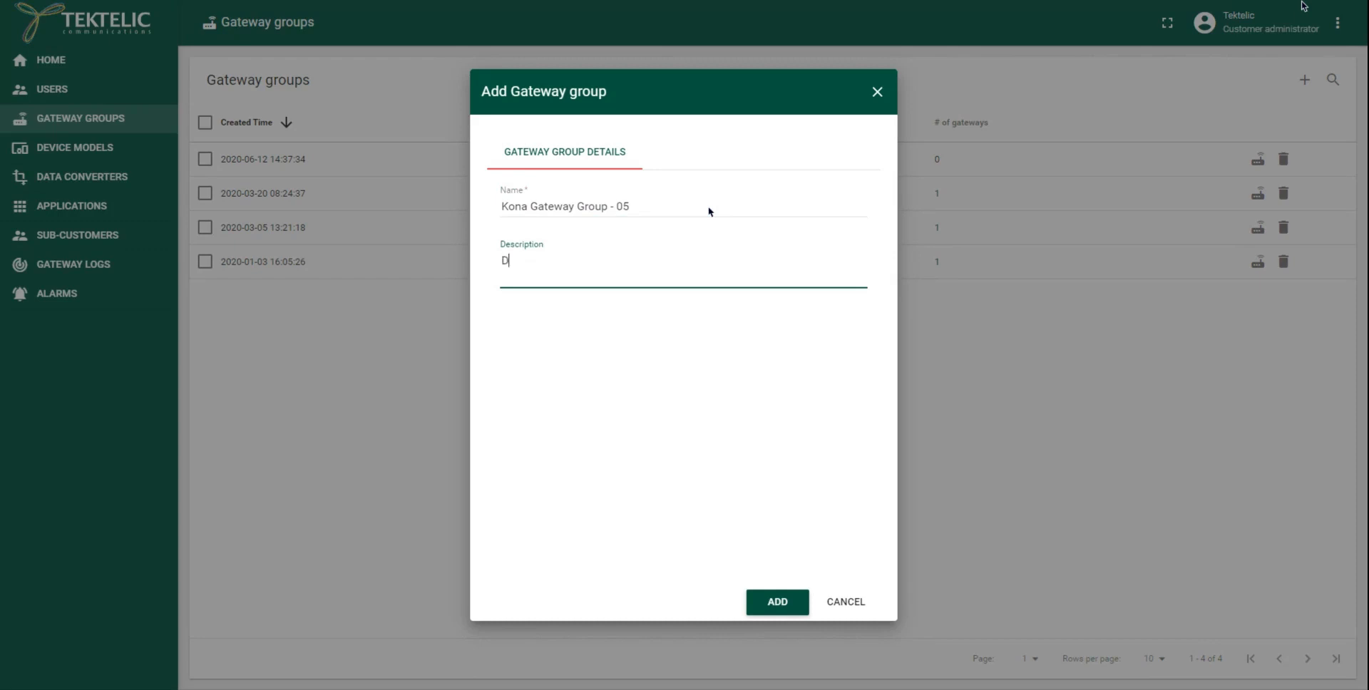
text(emonstra)
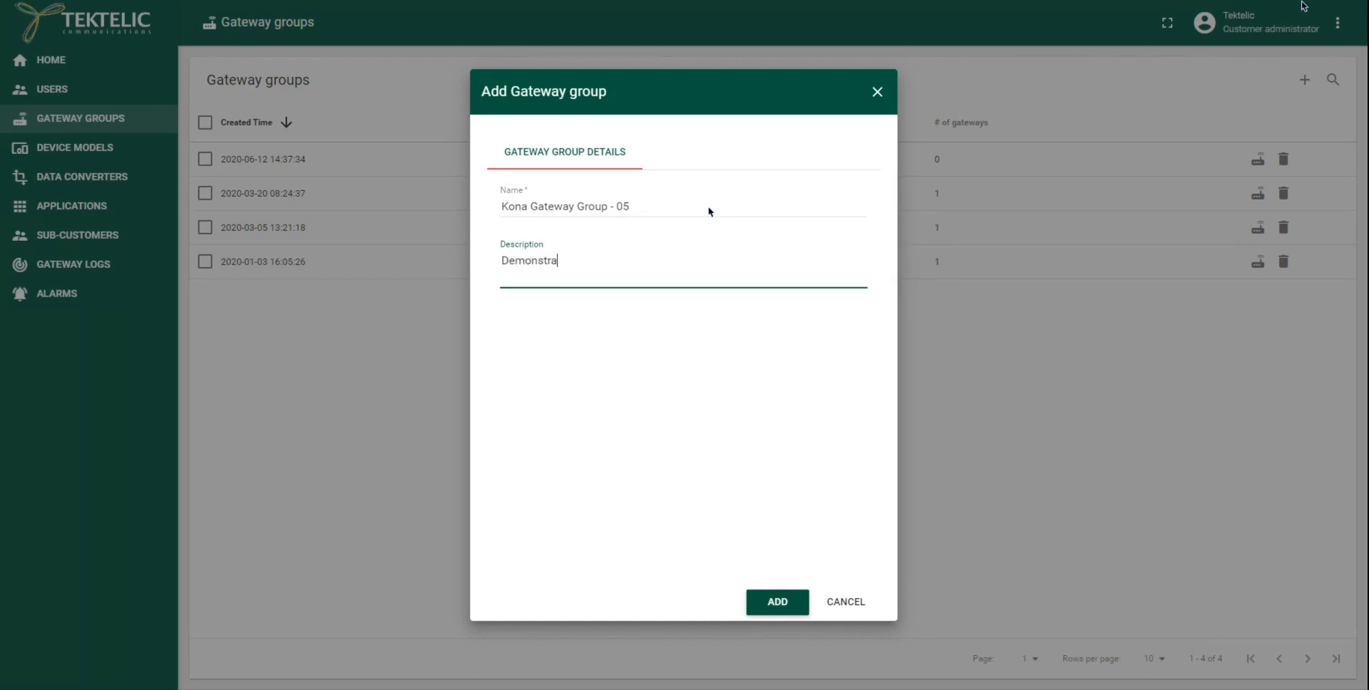
text(tion P)
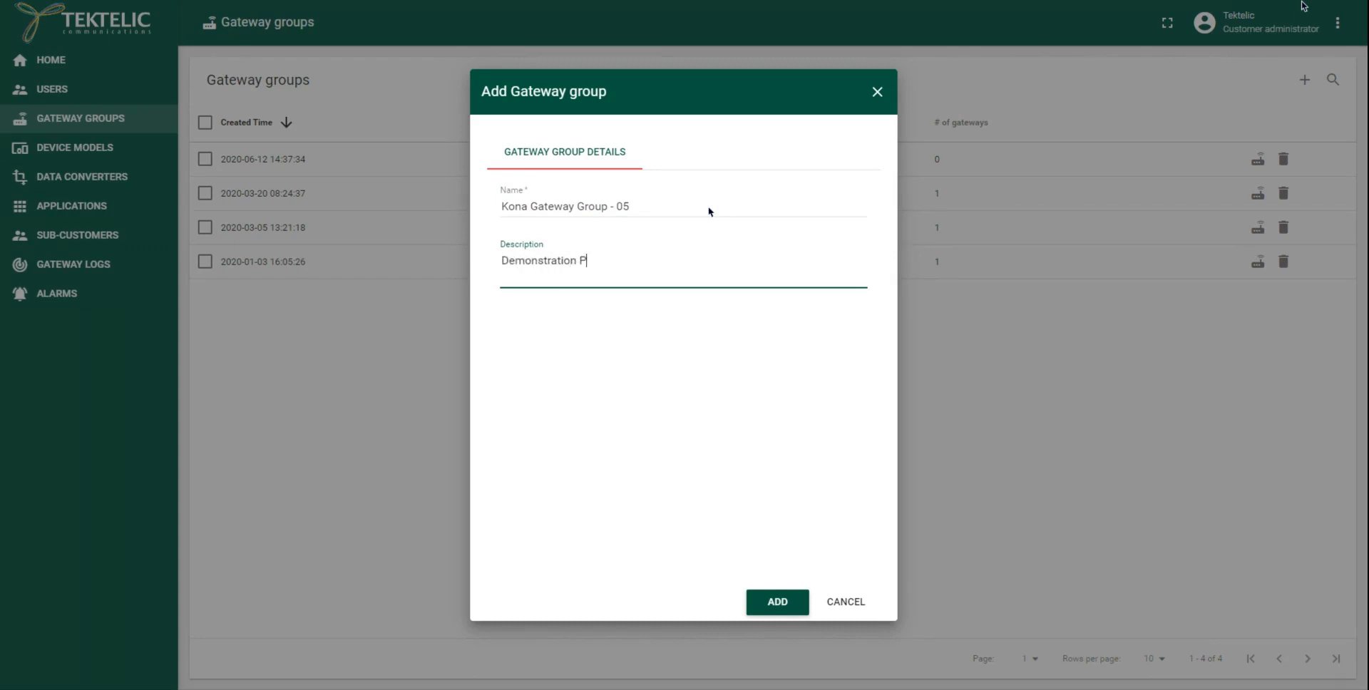
text(urpose)
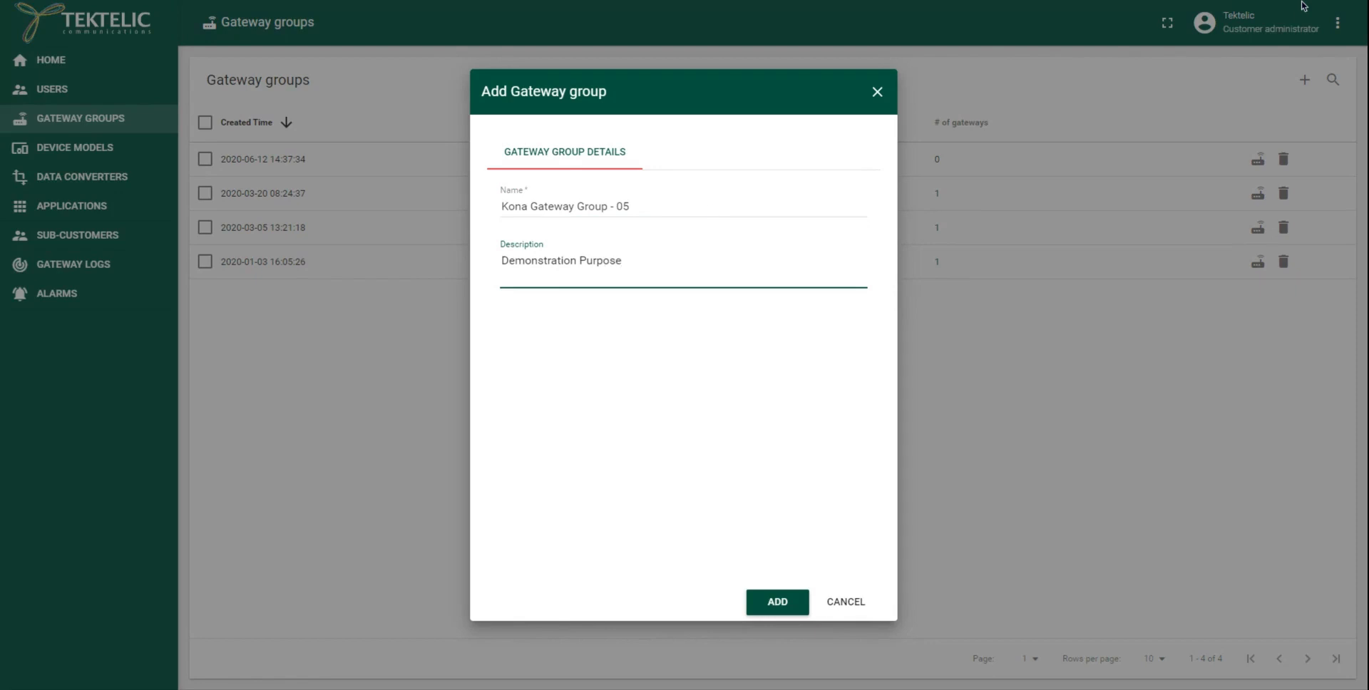
click(502, 260)
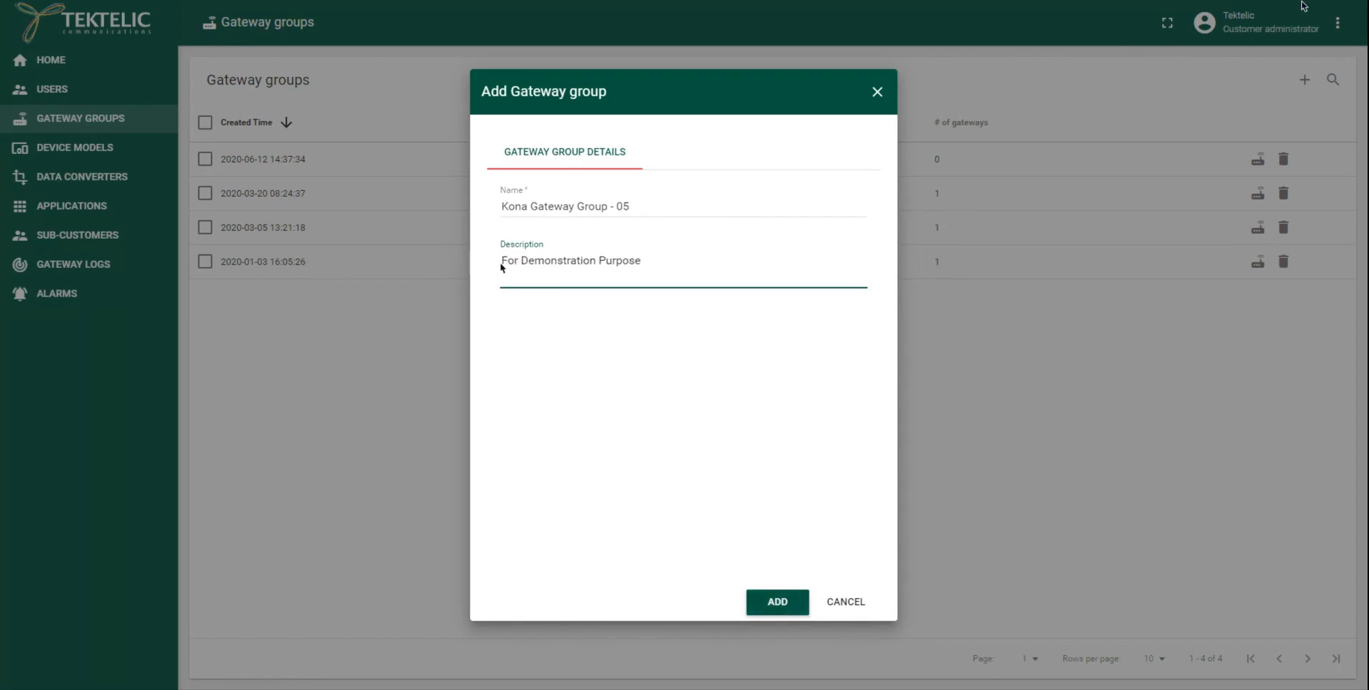
Confirm the Add Gateway group dialog so Kona Gateway Group - 05 joins the list.
click(775, 601)
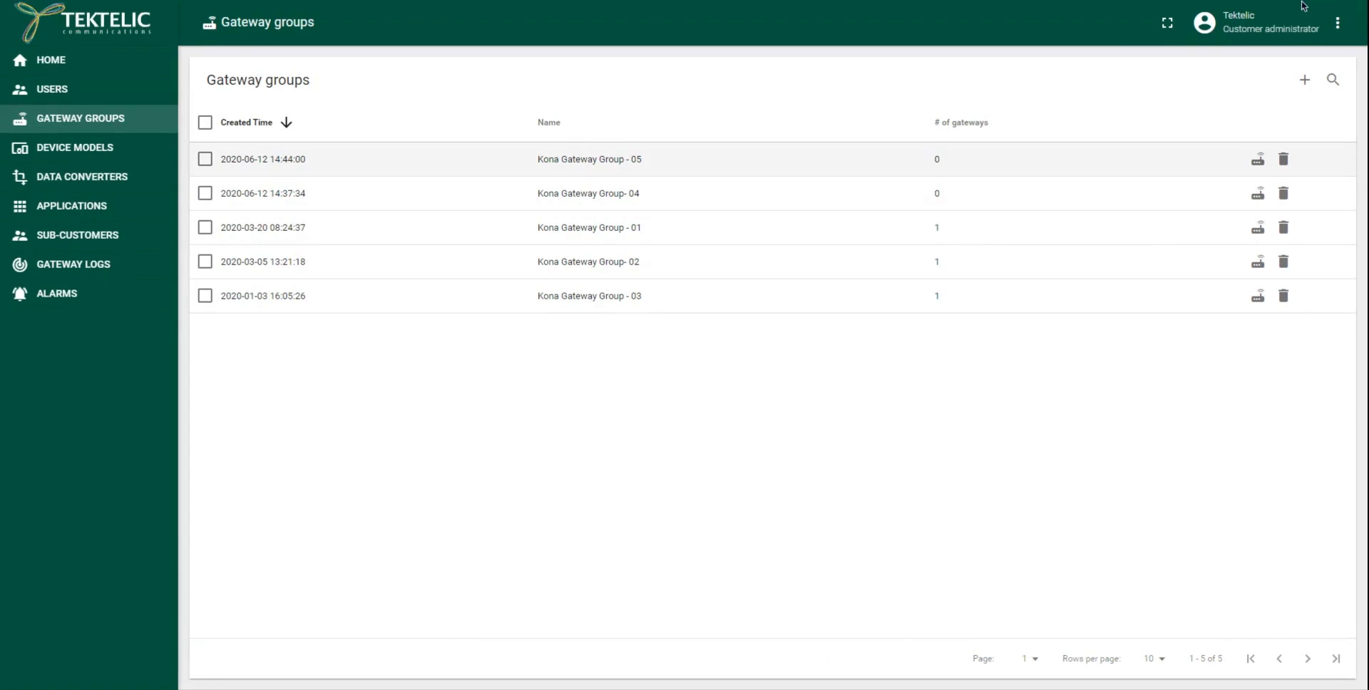
mouse_move(1284, 159)
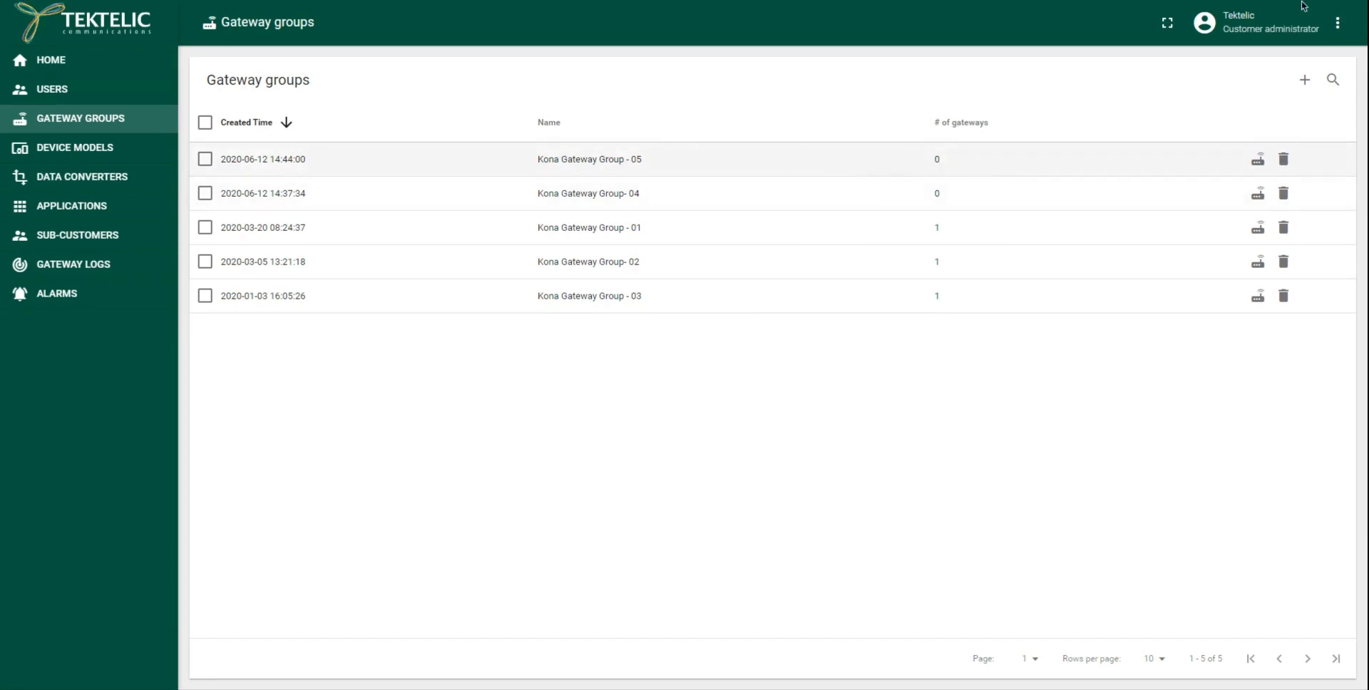
mouse_move(740, 152)
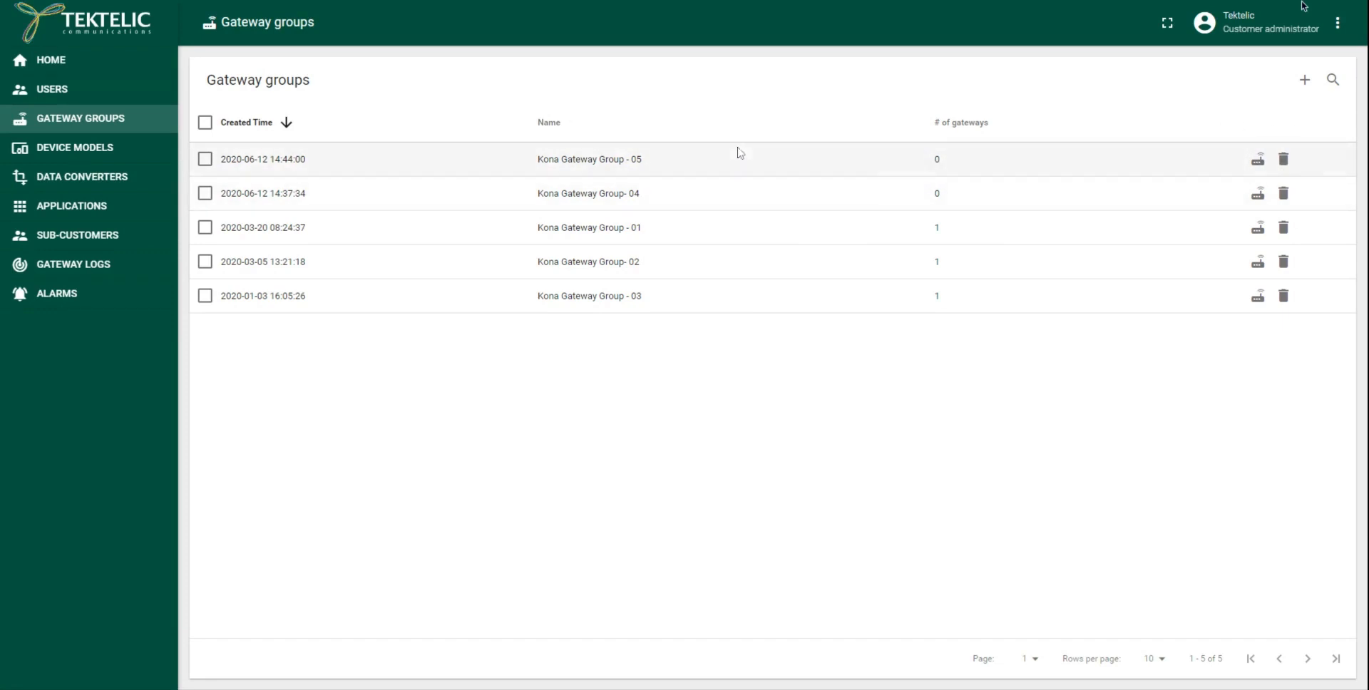
Open Kona Gateway Group - 05's details panel: 0 gateways, assigned to Support Customer.
click(589, 159)
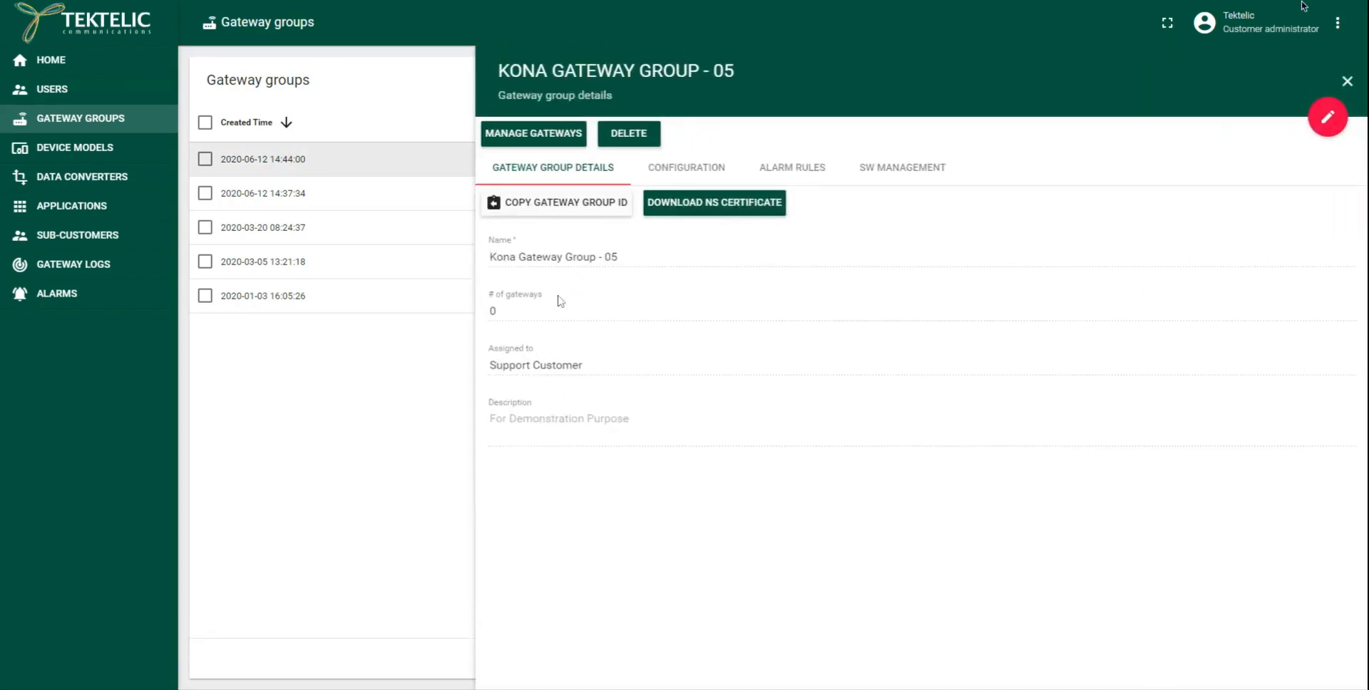
mouse_move(537, 262)
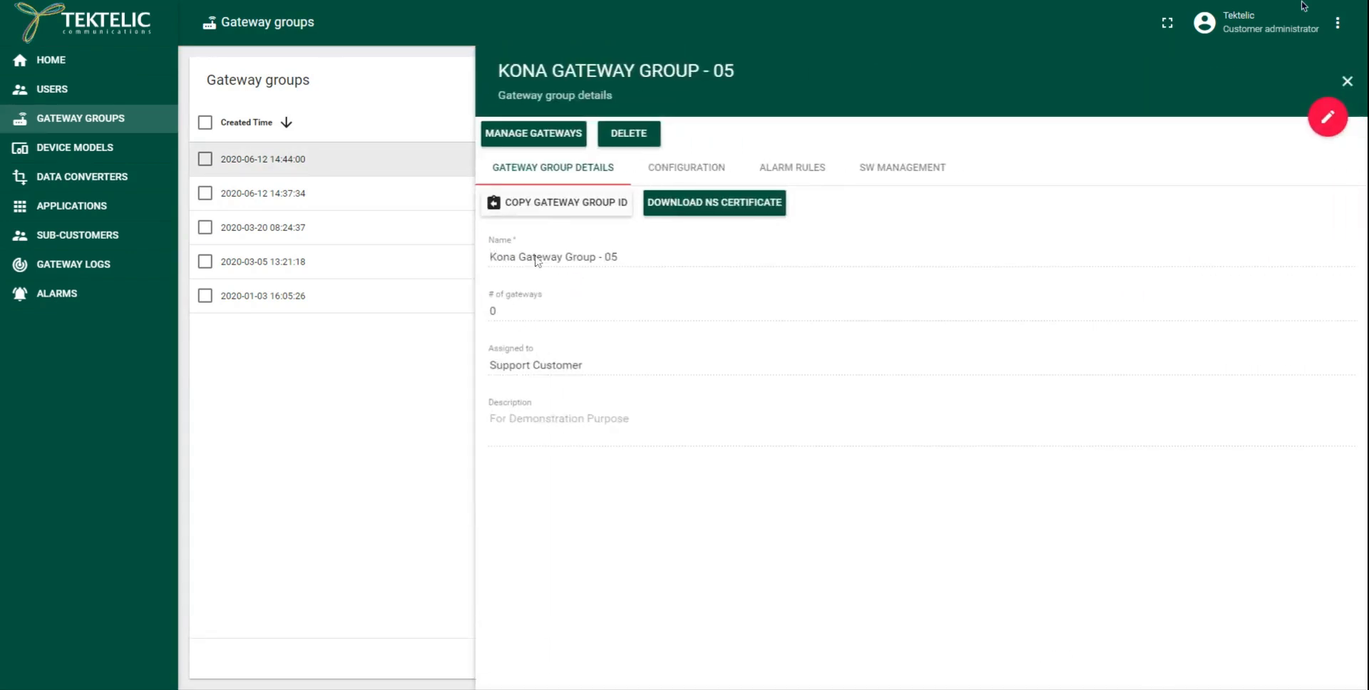
mouse_move(537, 374)
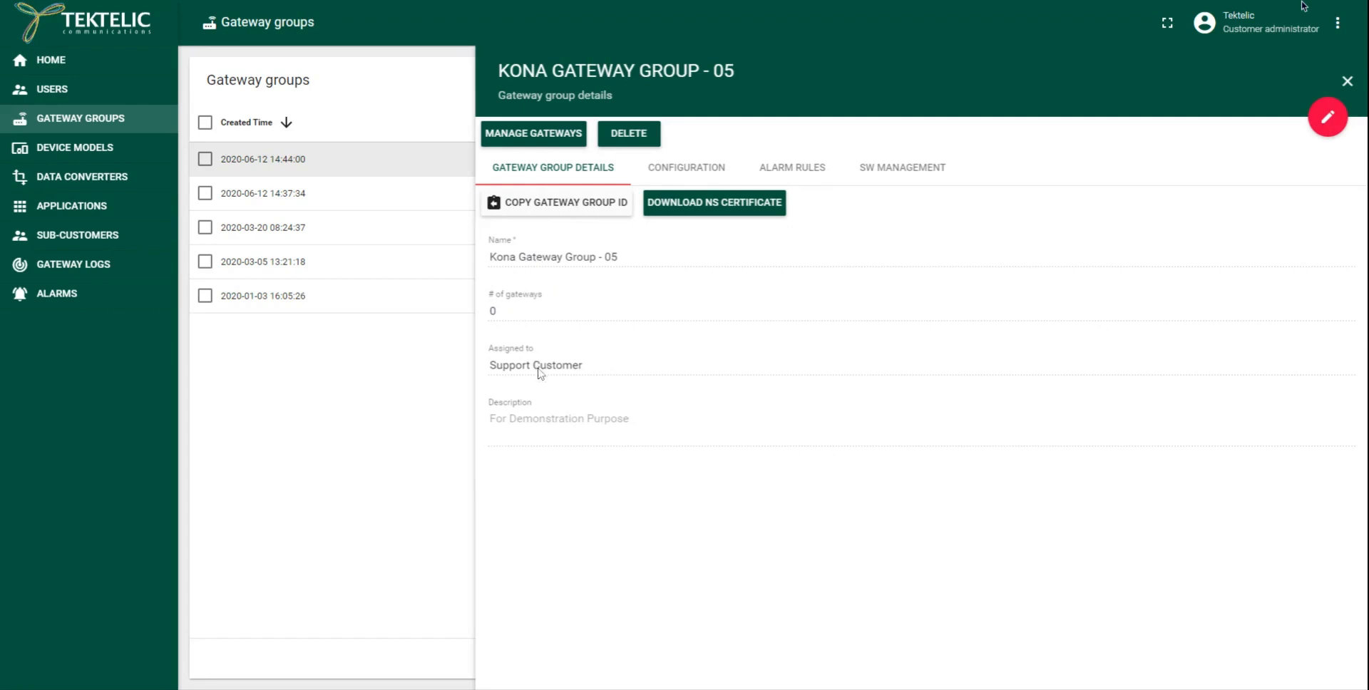
mouse_move(976, 309)
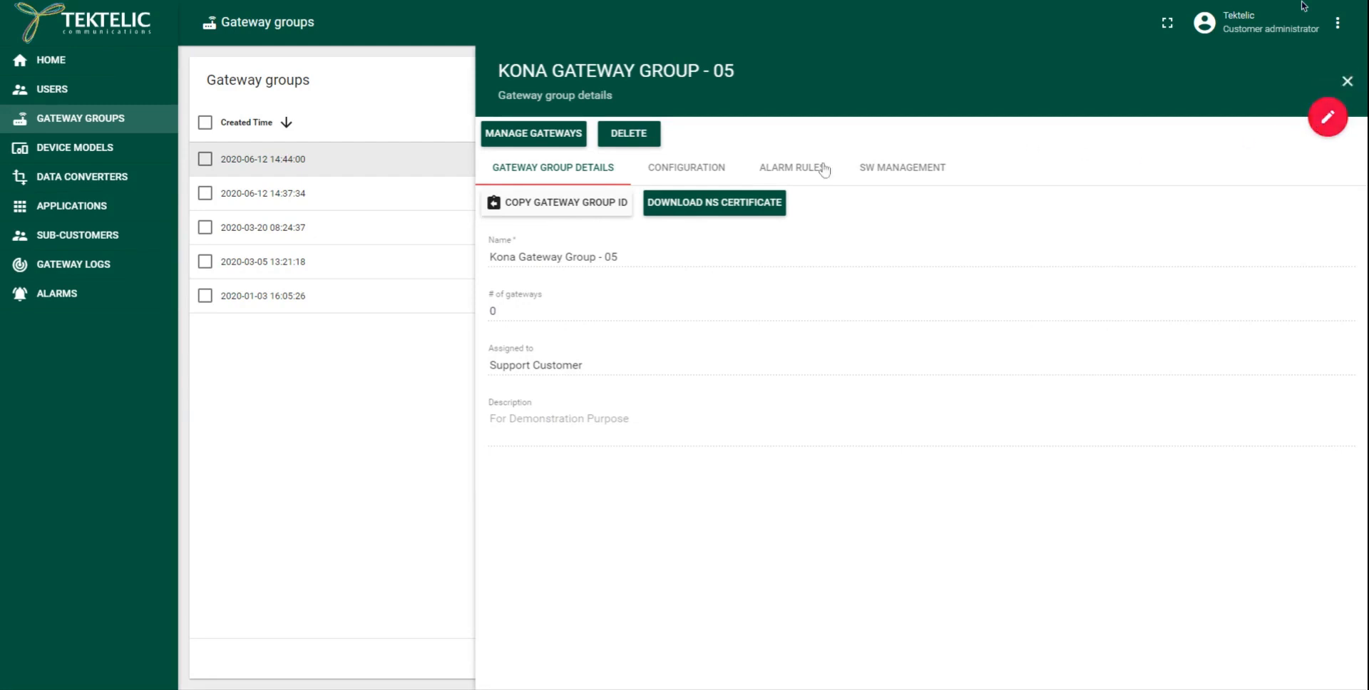
click(532, 133)
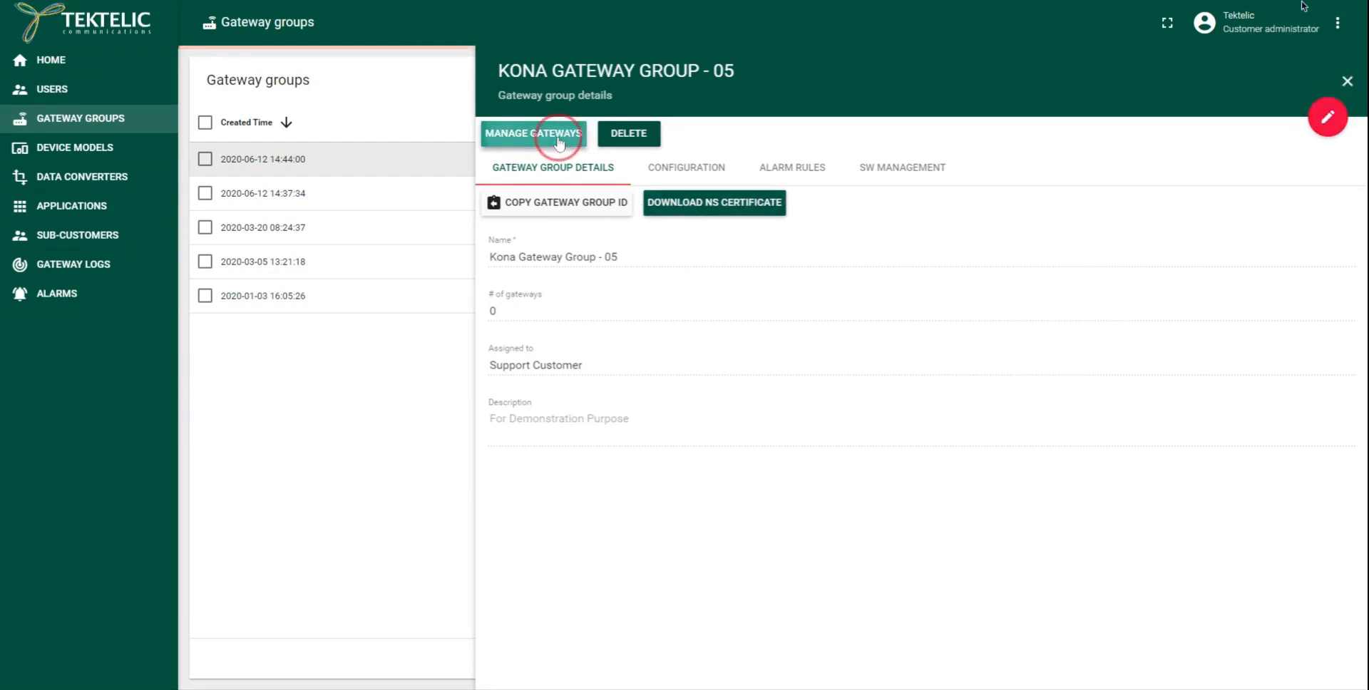
Go to the group's empty Gateways page and start a new gateway form.
click(532, 133)
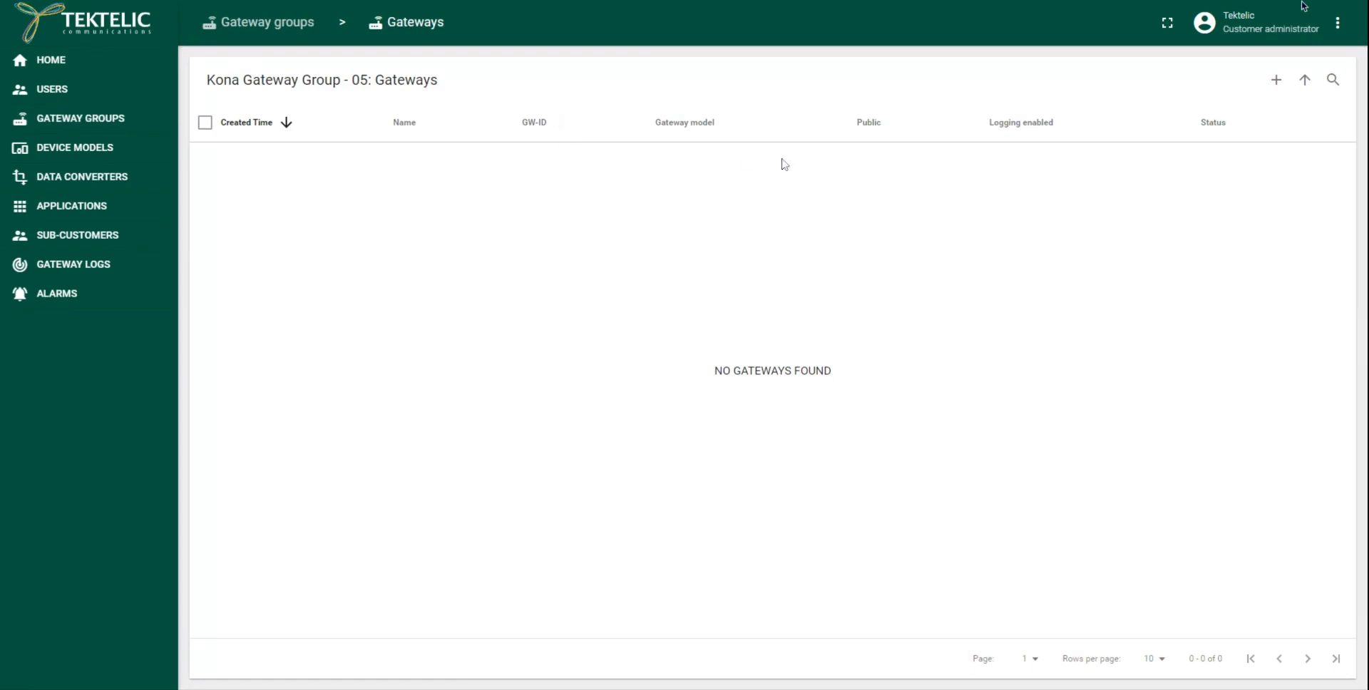
mouse_move(1276, 79)
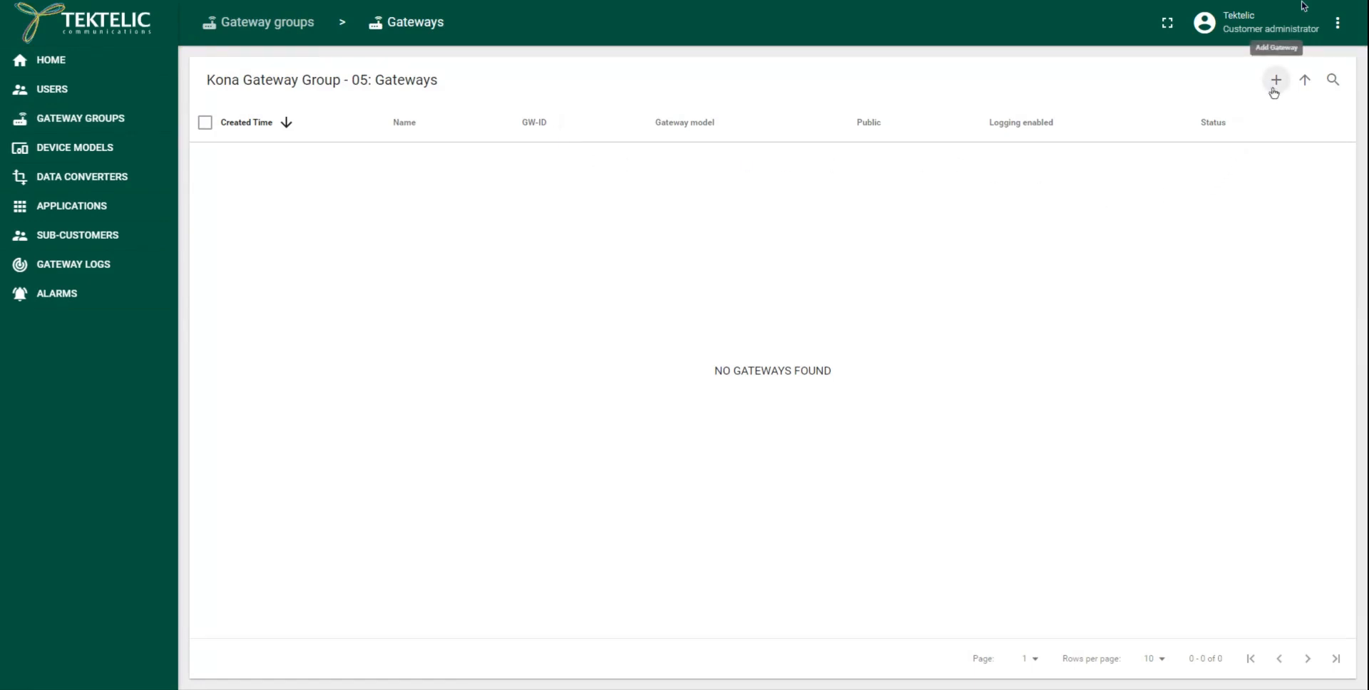
click(1276, 79)
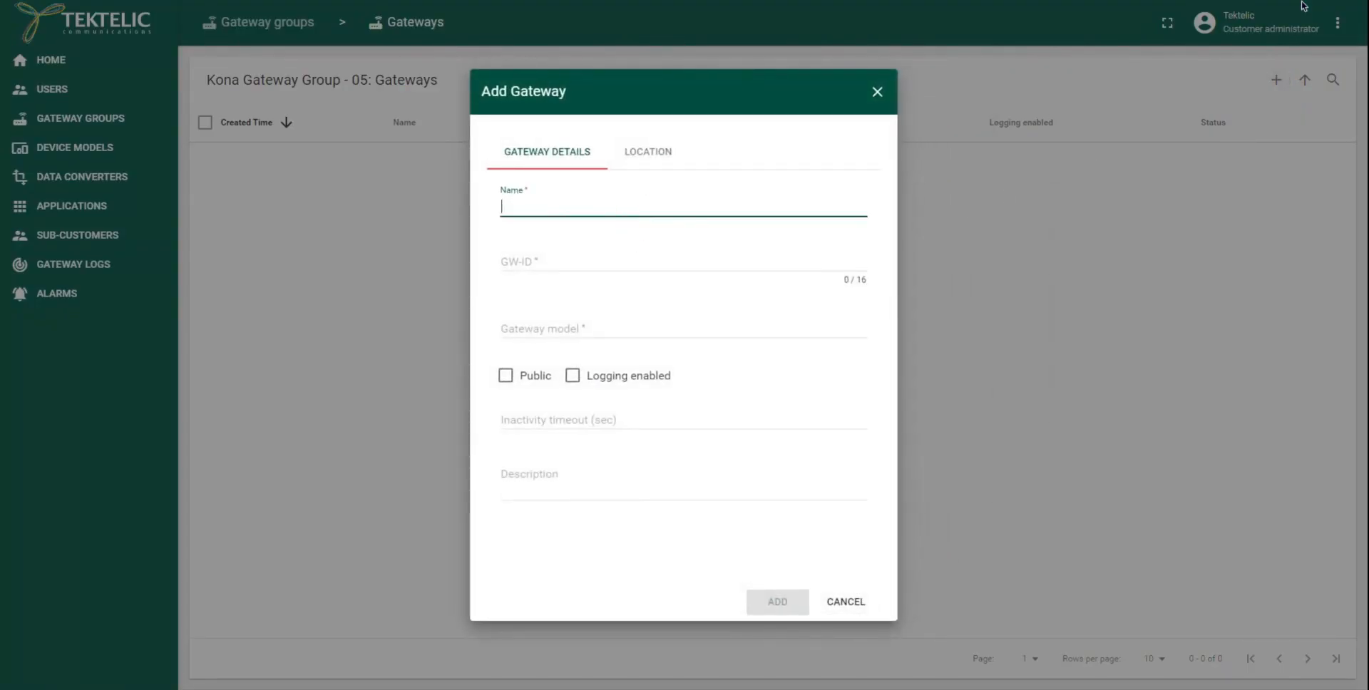
Name the gateway 'Kona Micro Gateway - Test' and enter its 16-character GW-ID.
text(Kona Micro Gateway)
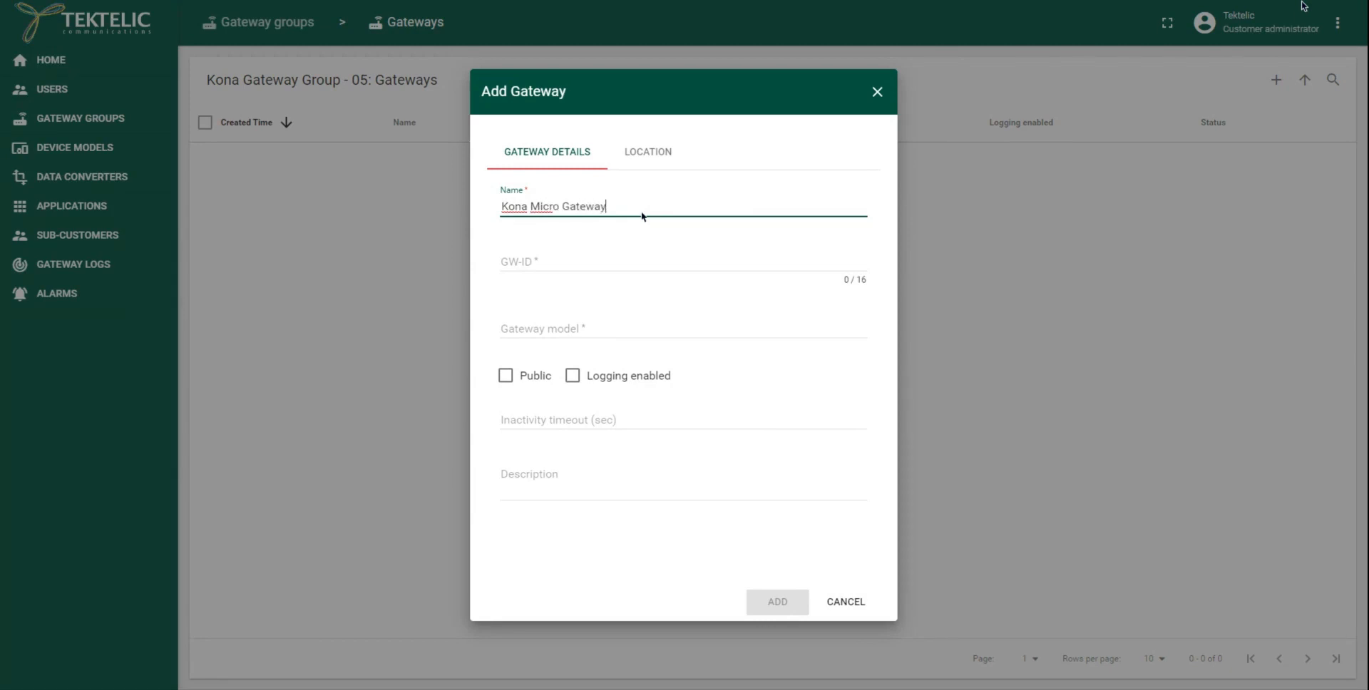
text(- T)
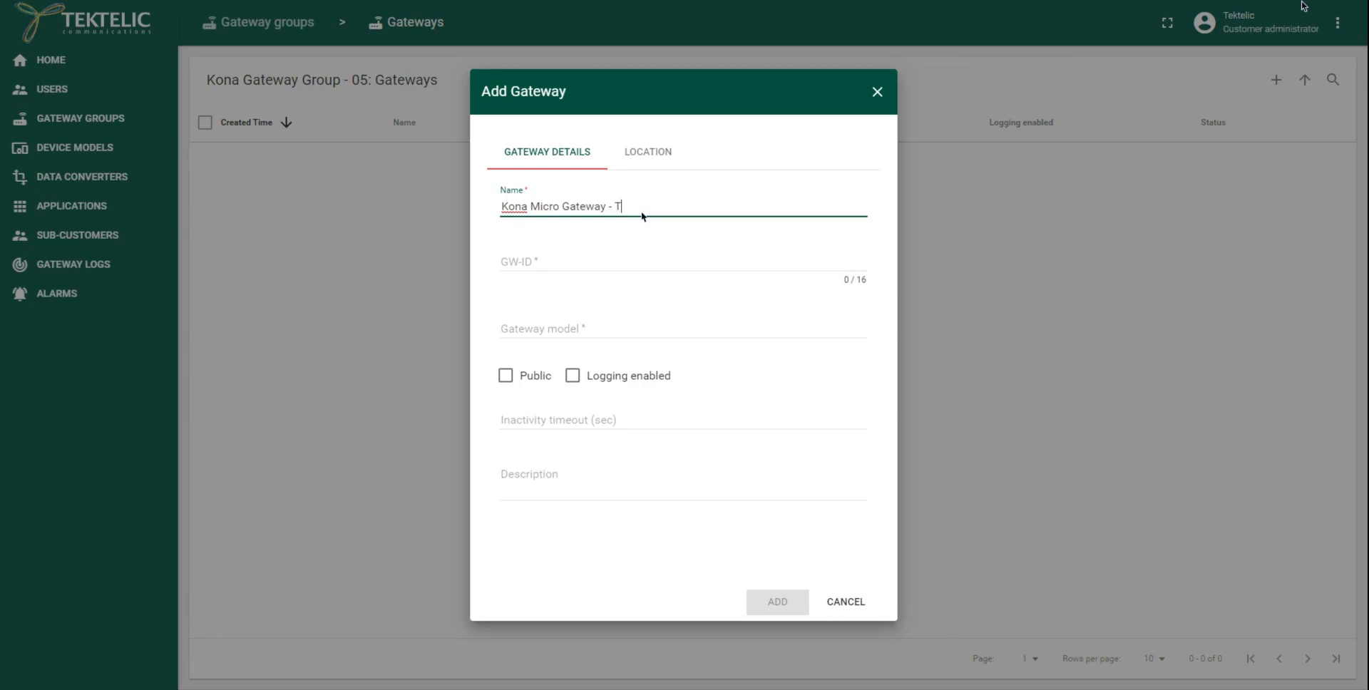
text(est)
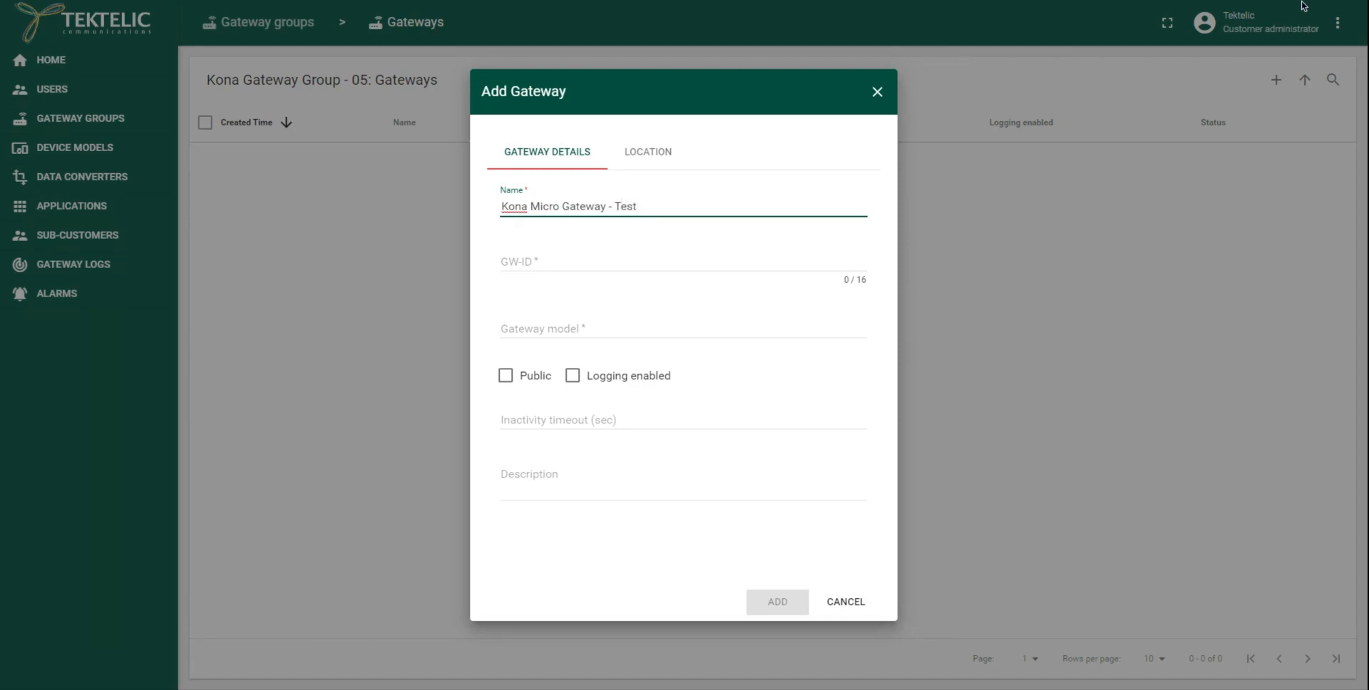
click(682, 262)
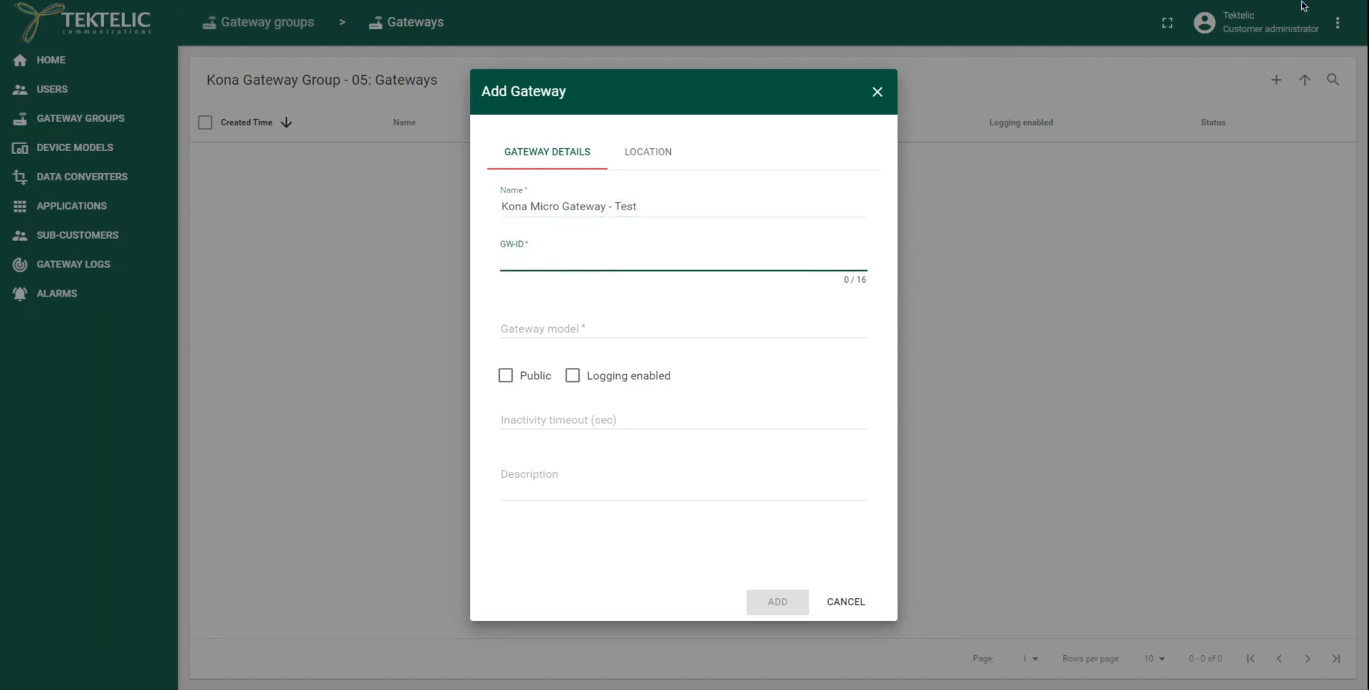
text(647FDAFFFE00706D)
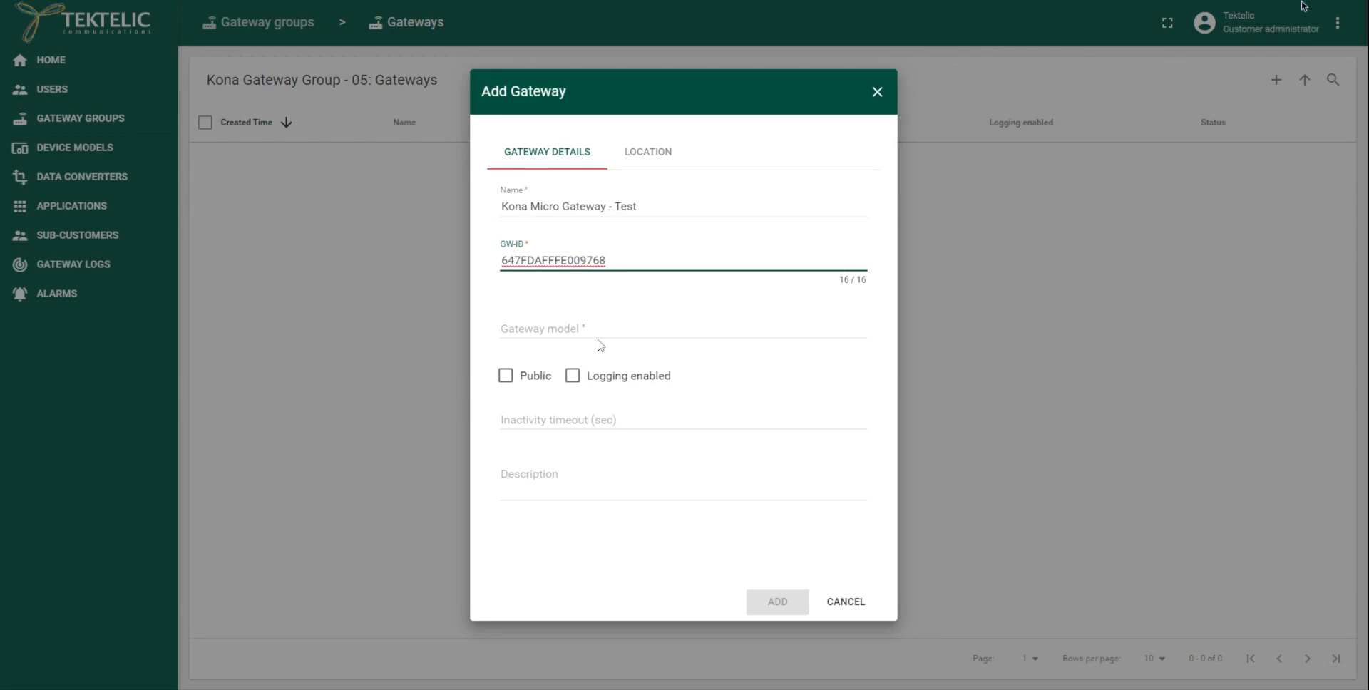
Set gateway model Kona Micro US GW and review its 902-928MHz, 8-channel radio specs.
click(681, 329)
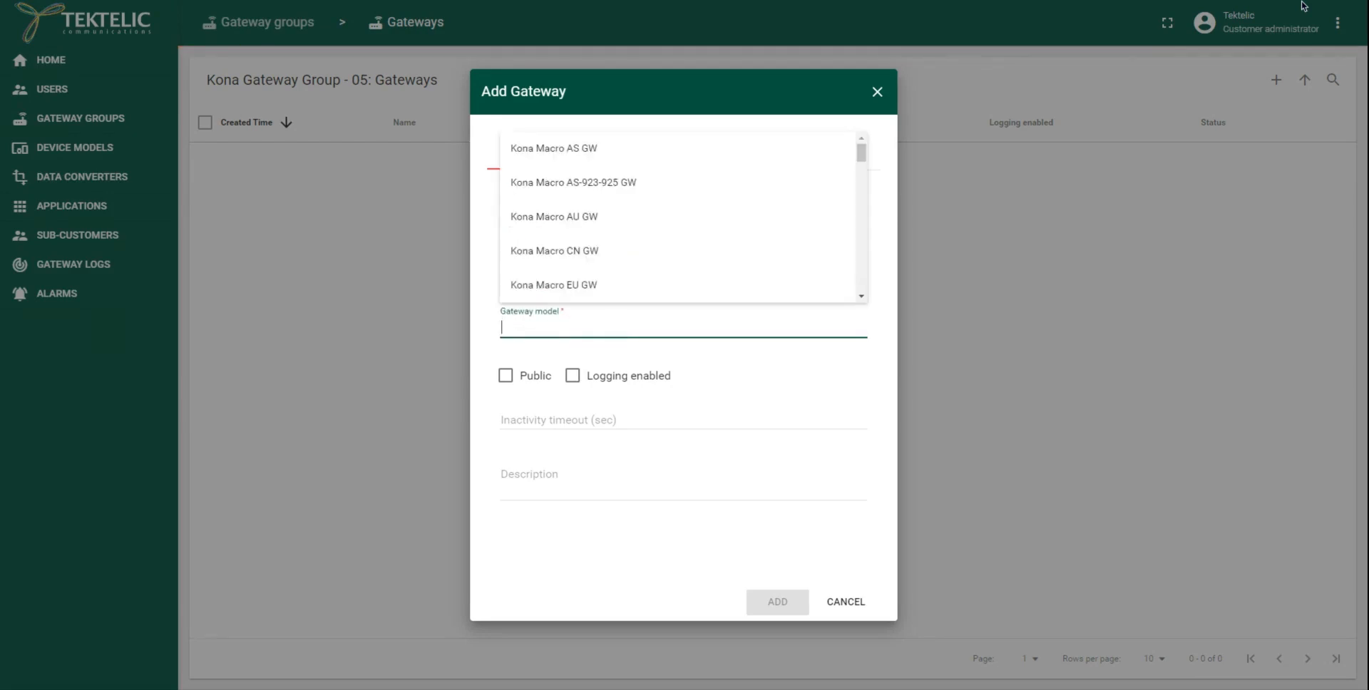
text(Kona Micro US)
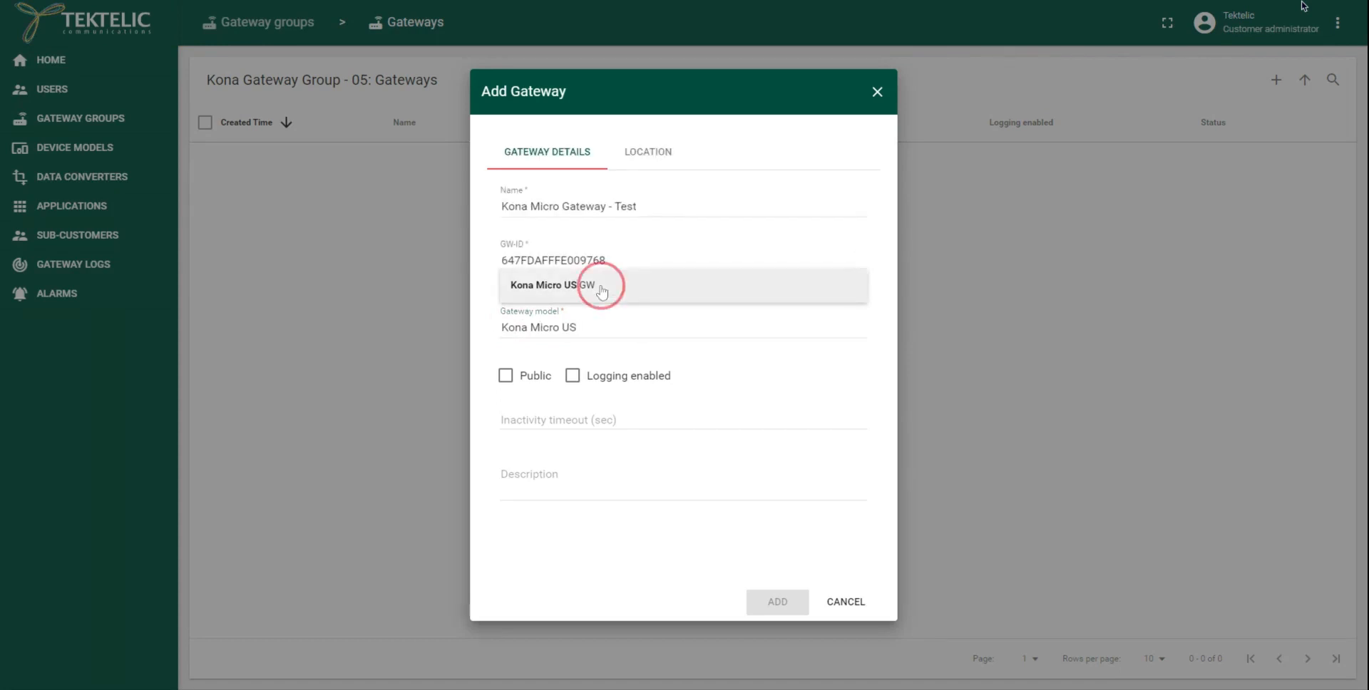
click(551, 285)
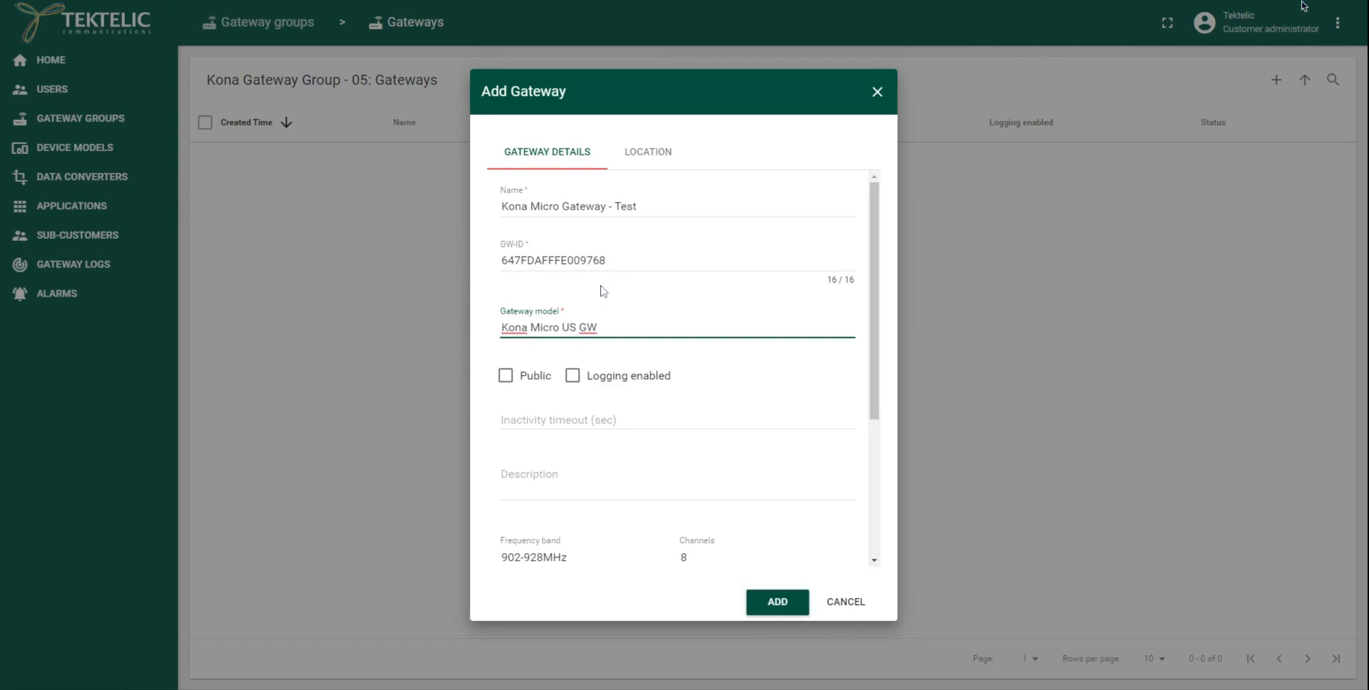
scroll(down, 3)
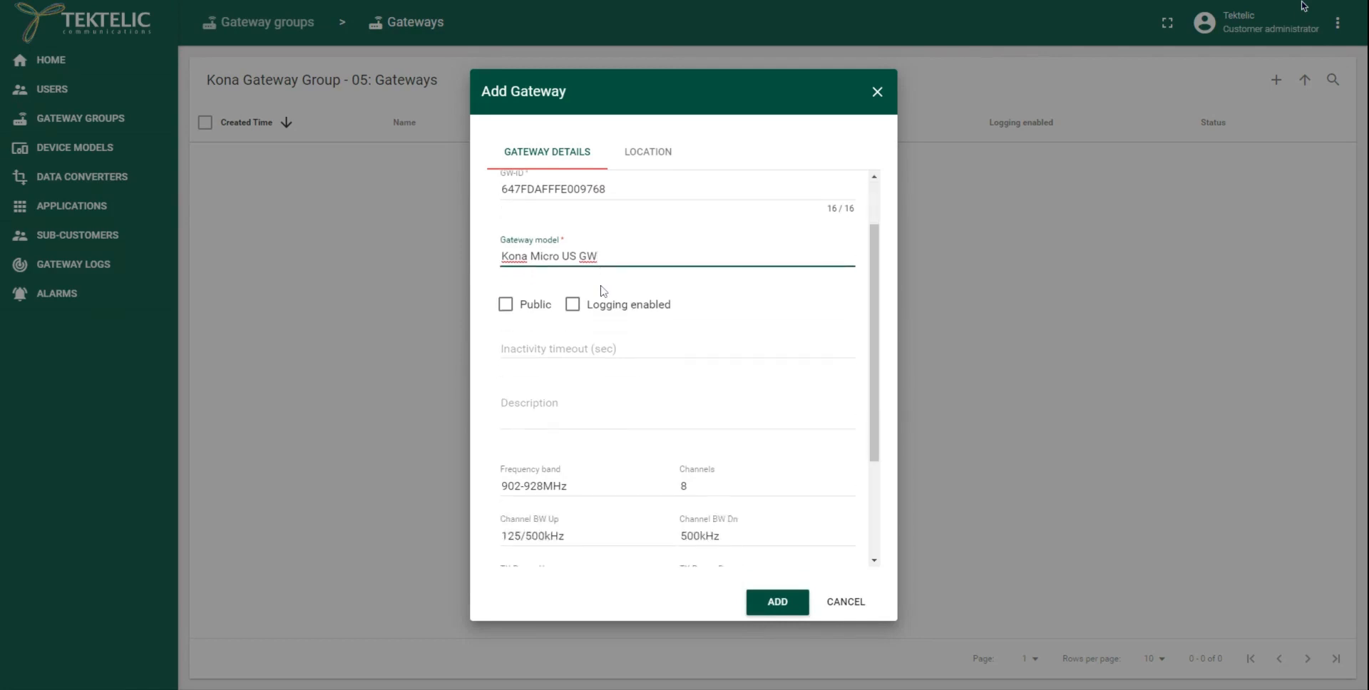
scroll(down, 3)
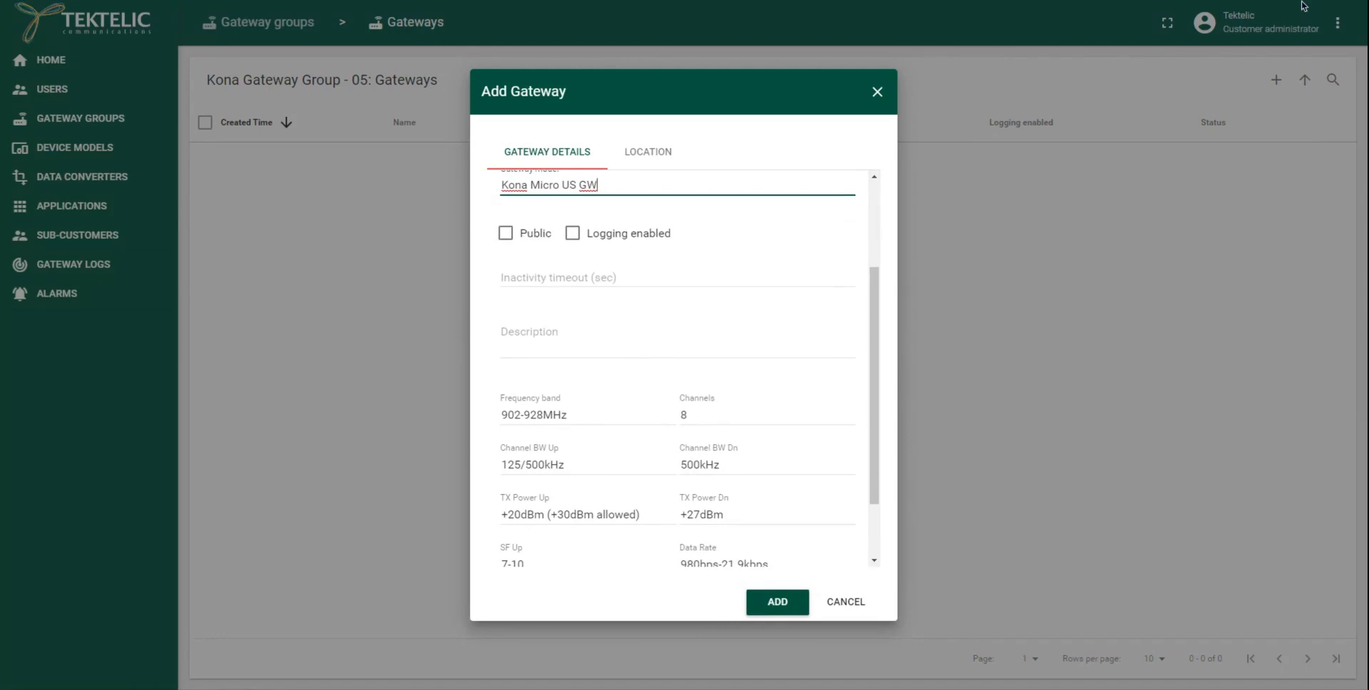
scroll(down, 3)
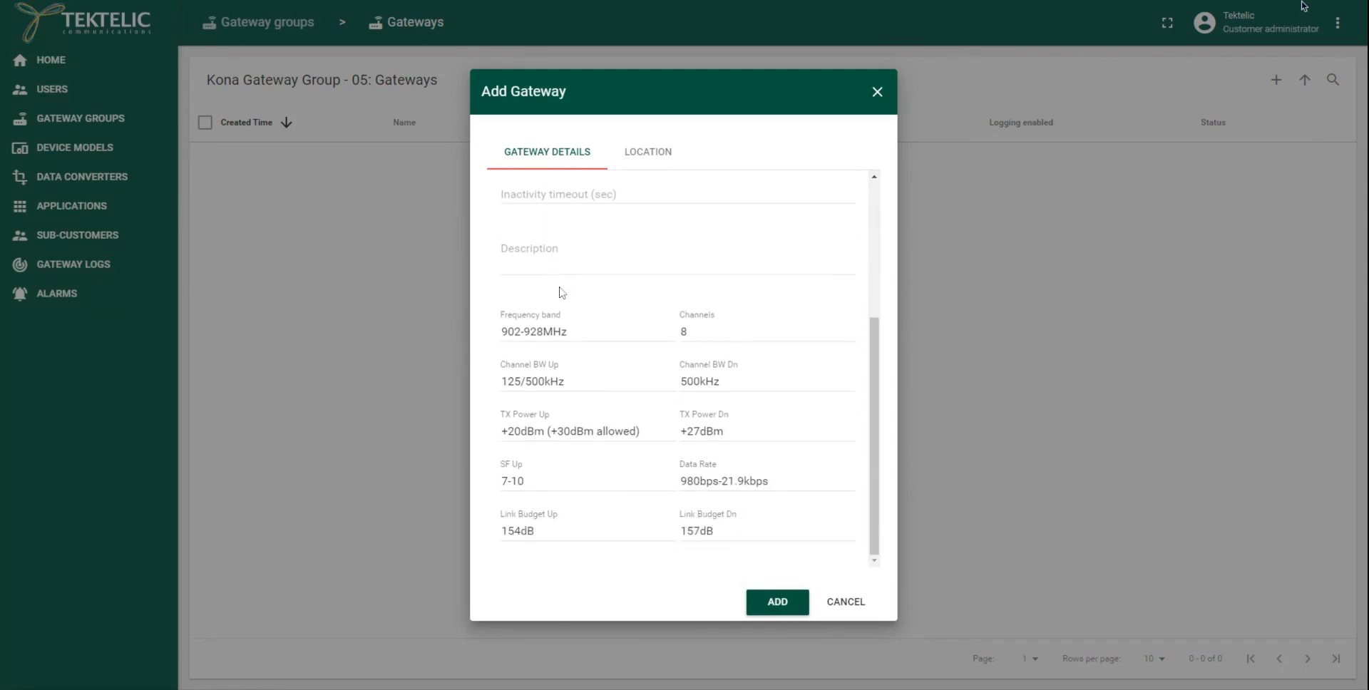
mouse_move(587, 351)
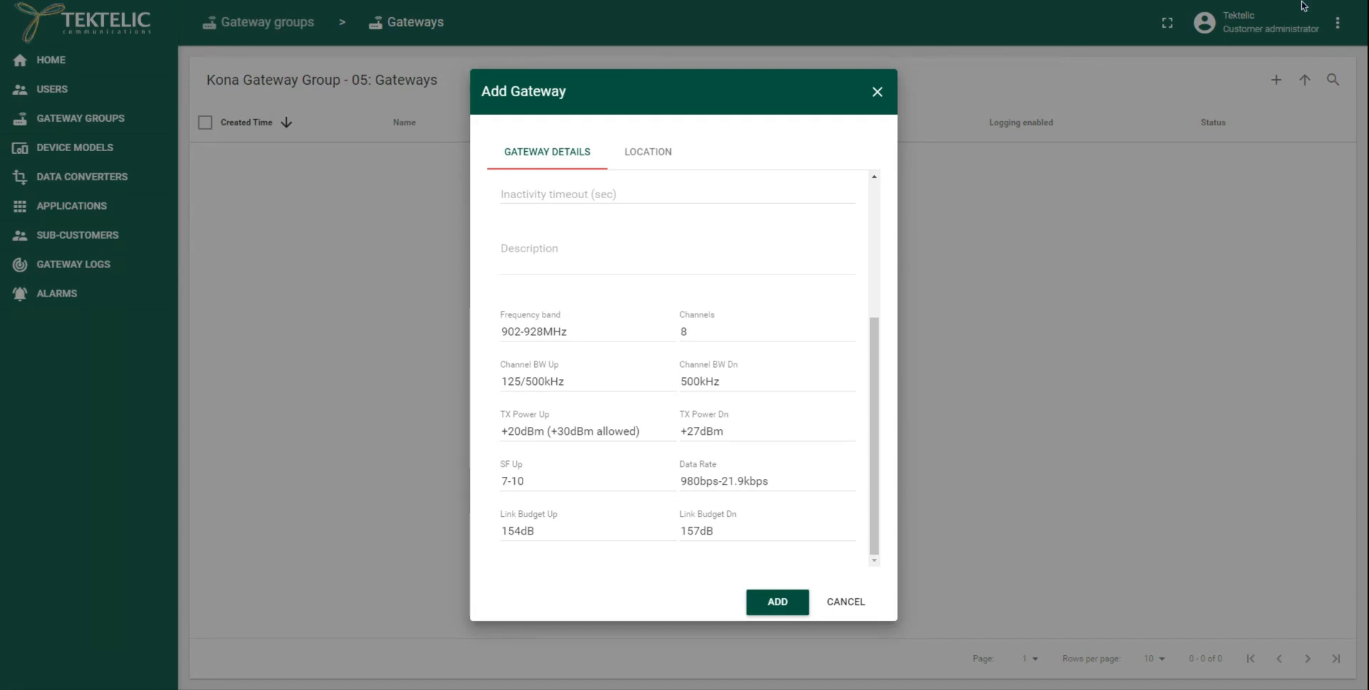
Add Kona Micro Gateway - Test and open its Offline gateway details.
click(843, 601)
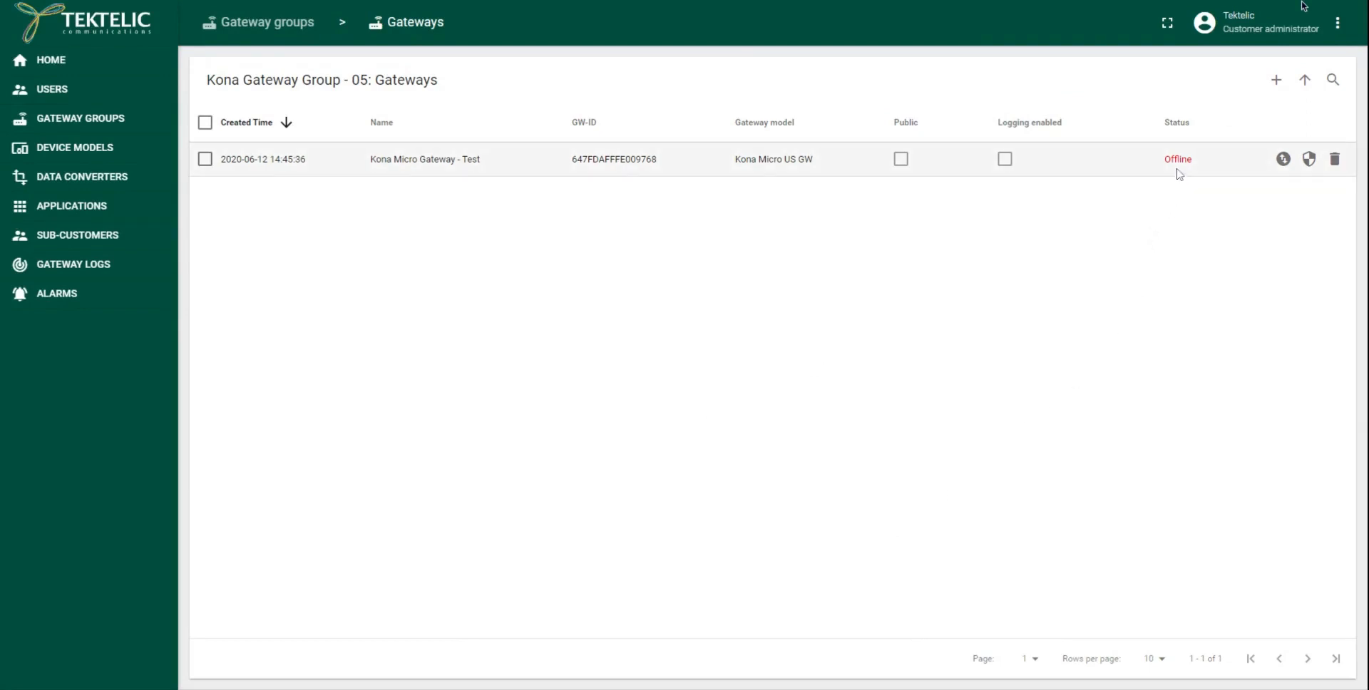
mouse_move(1283, 159)
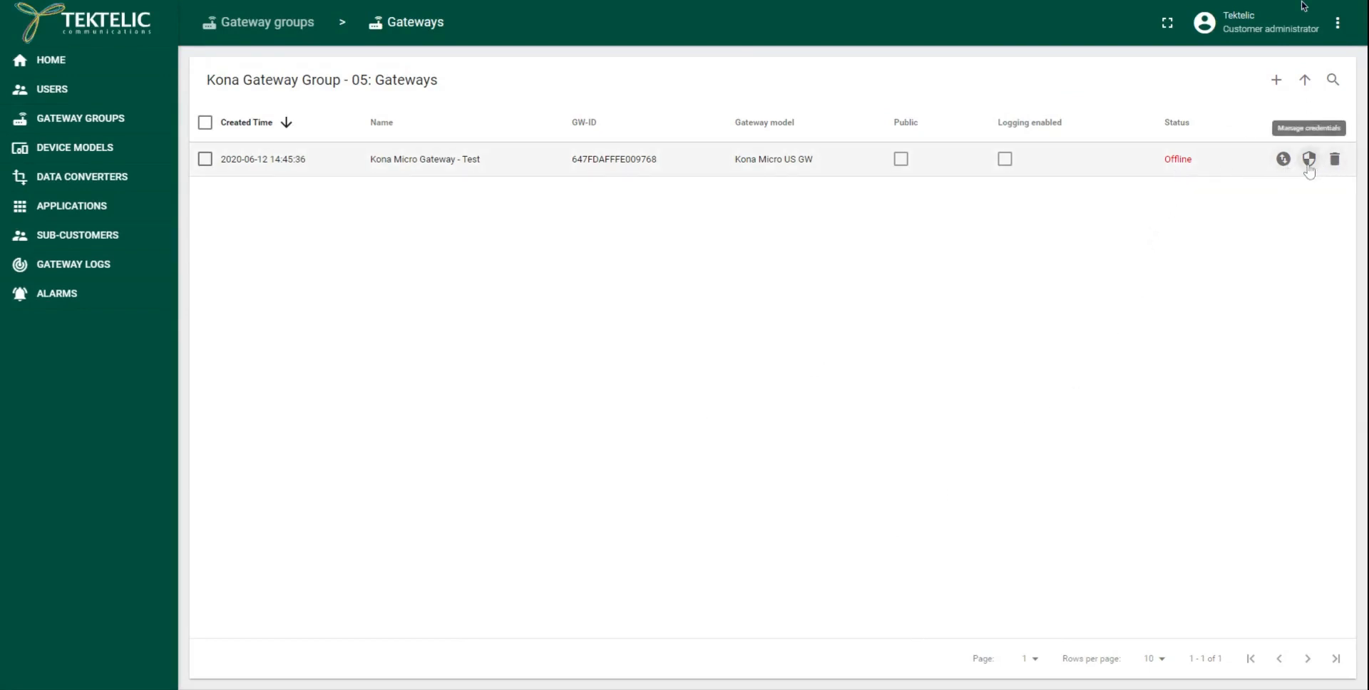
mouse_move(1155, 167)
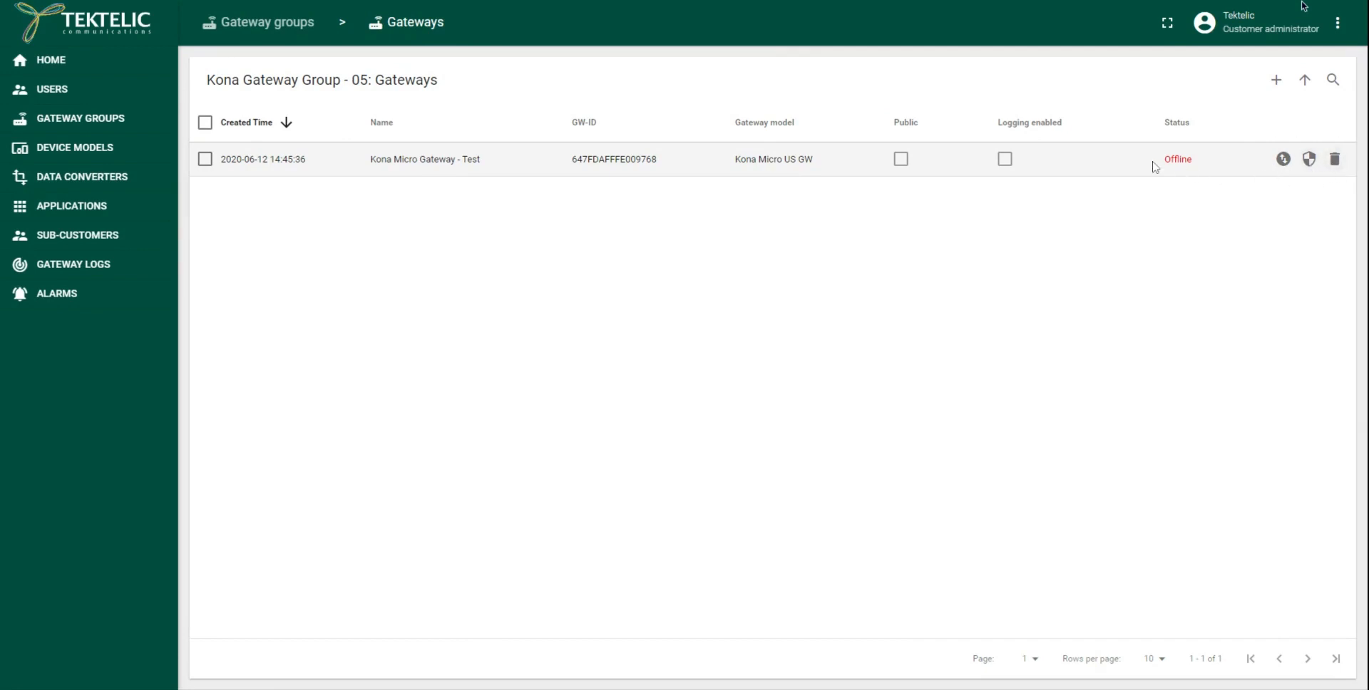
click(1147, 165)
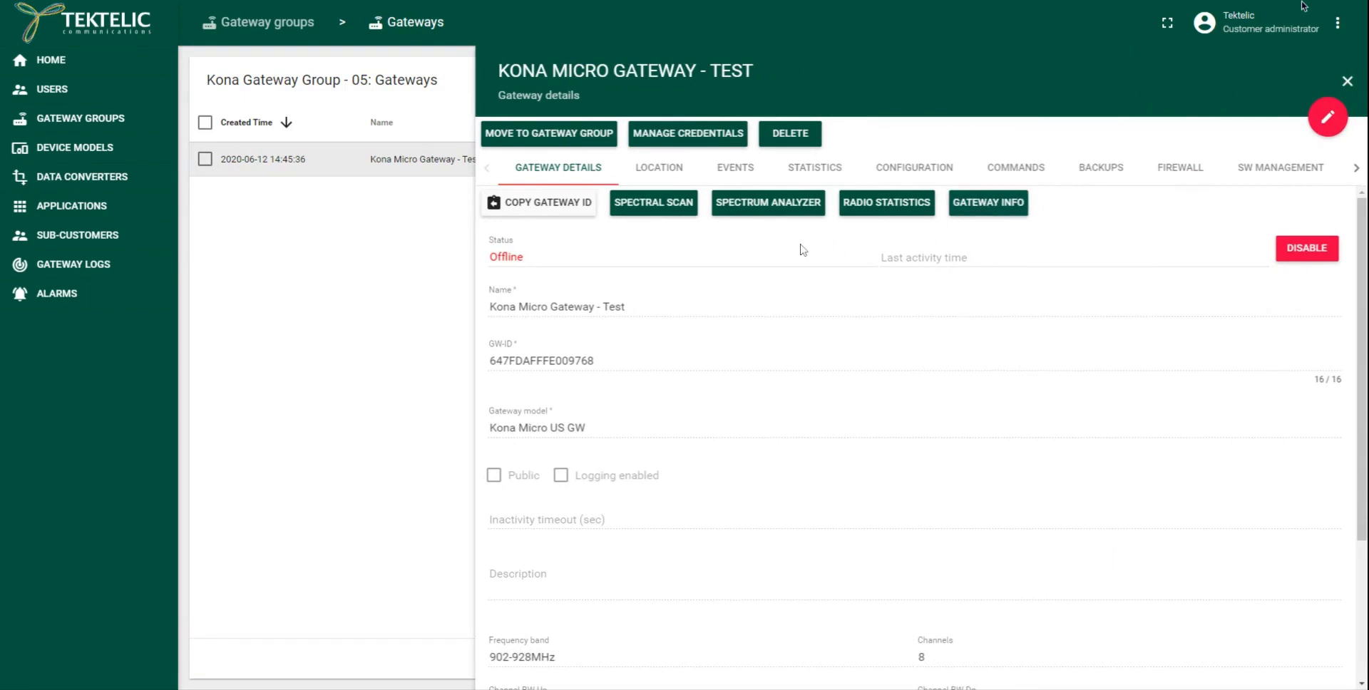
mouse_move(735, 167)
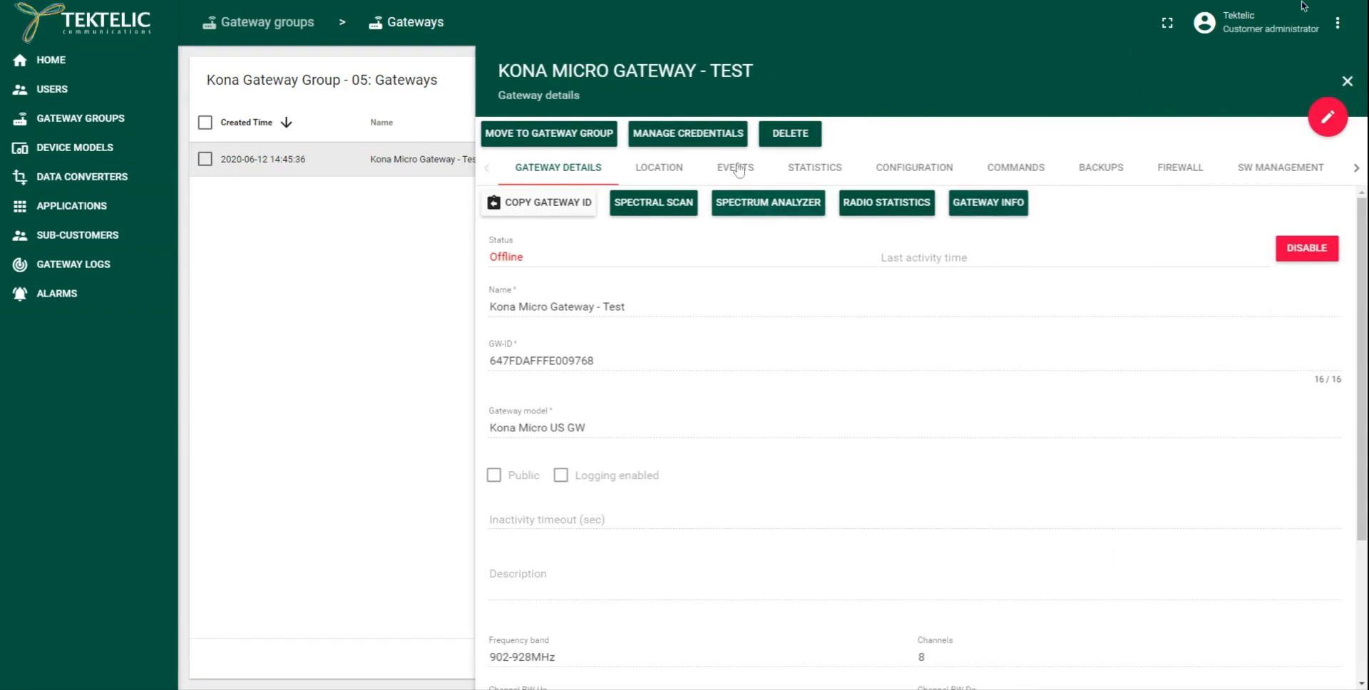
mouse_move(688, 133)
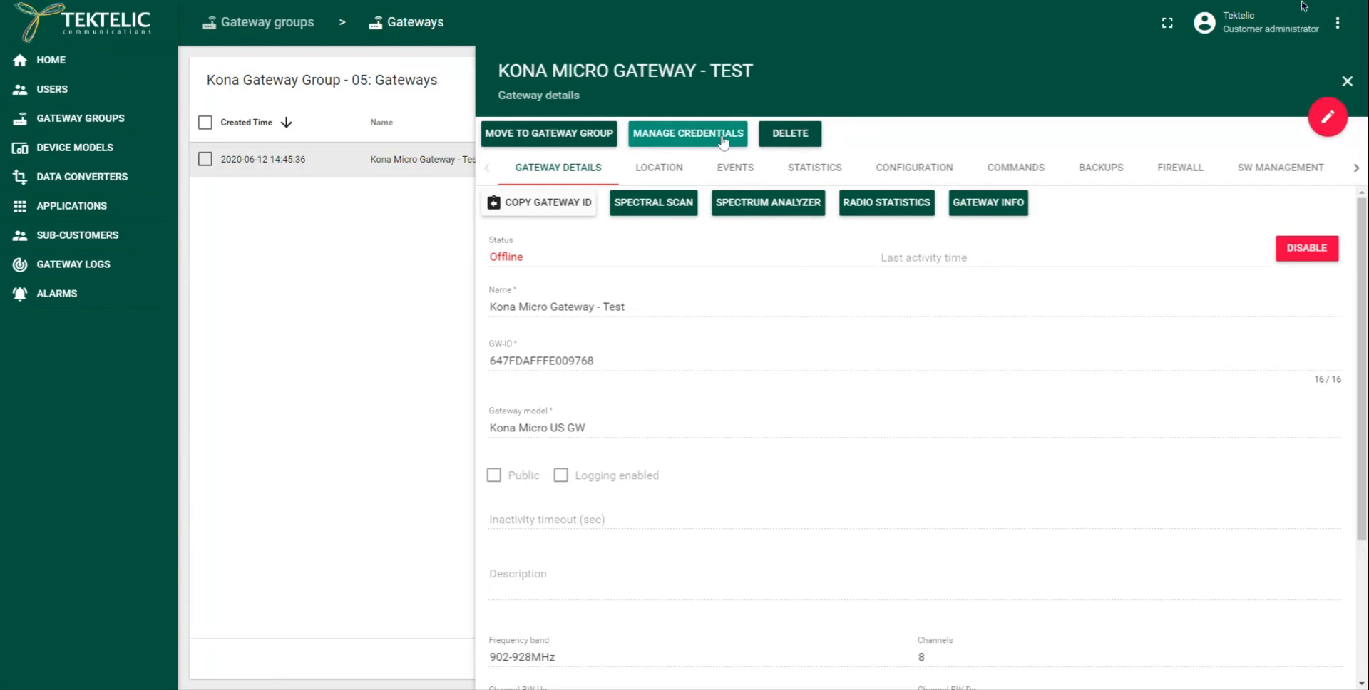
Save basic username and password credentials for Kona Micro Gateway - Test, bringing it Online.
click(687, 133)
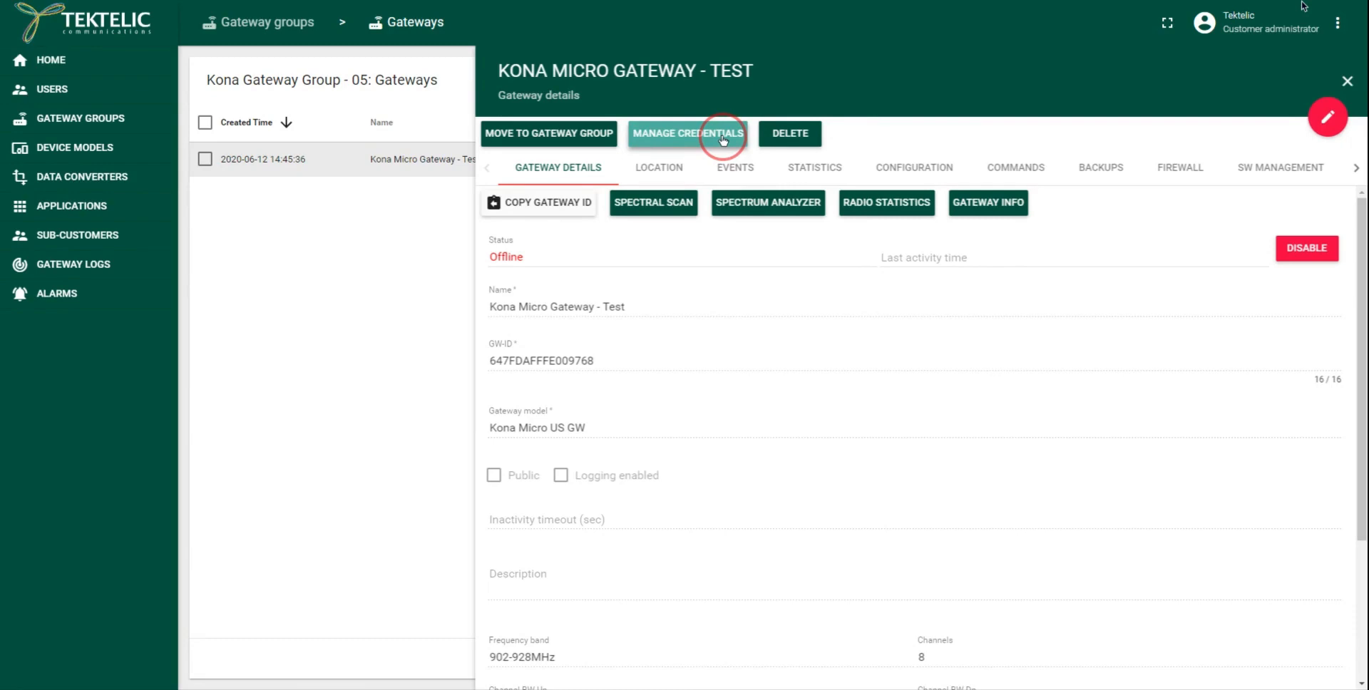
click(688, 134)
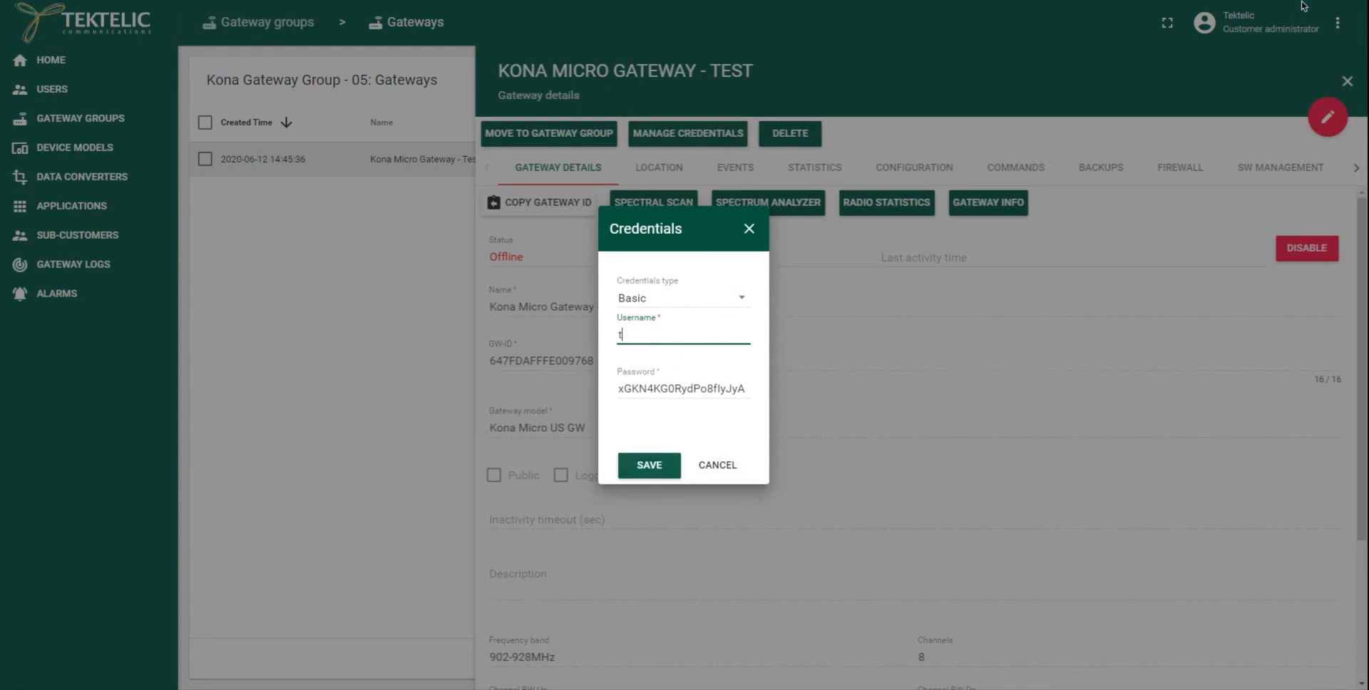
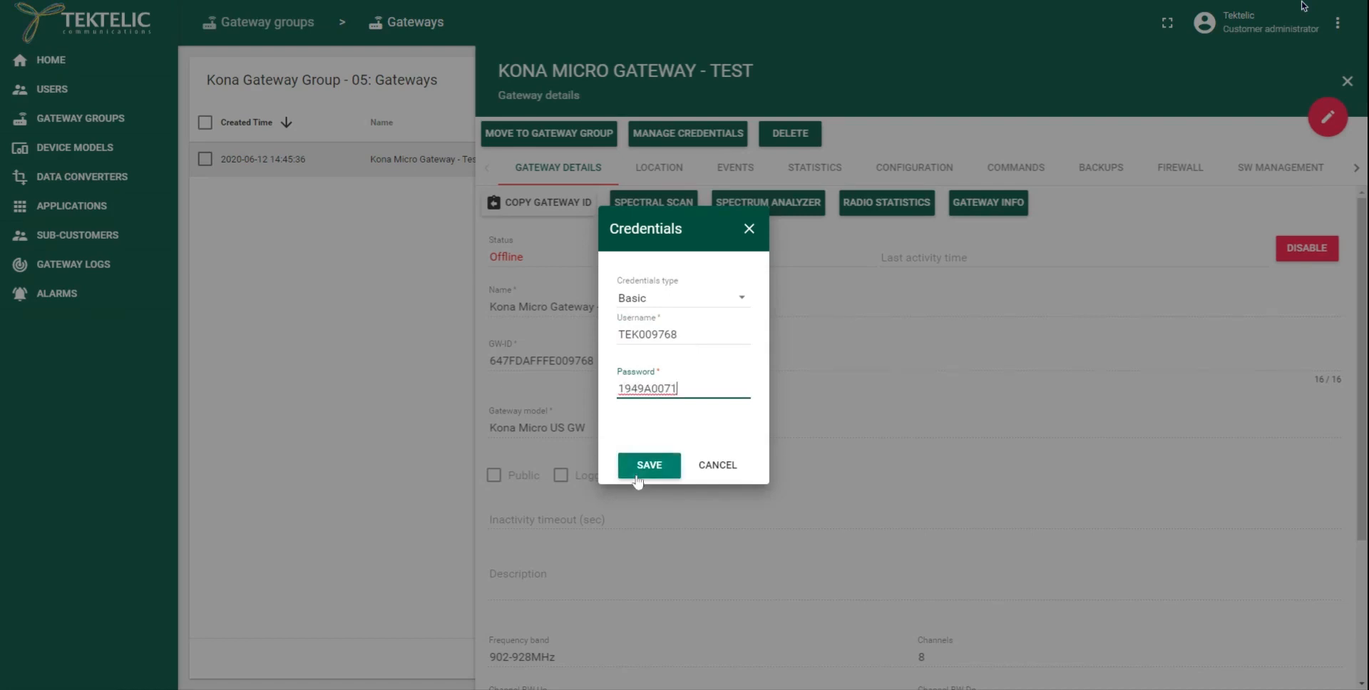
click(649, 464)
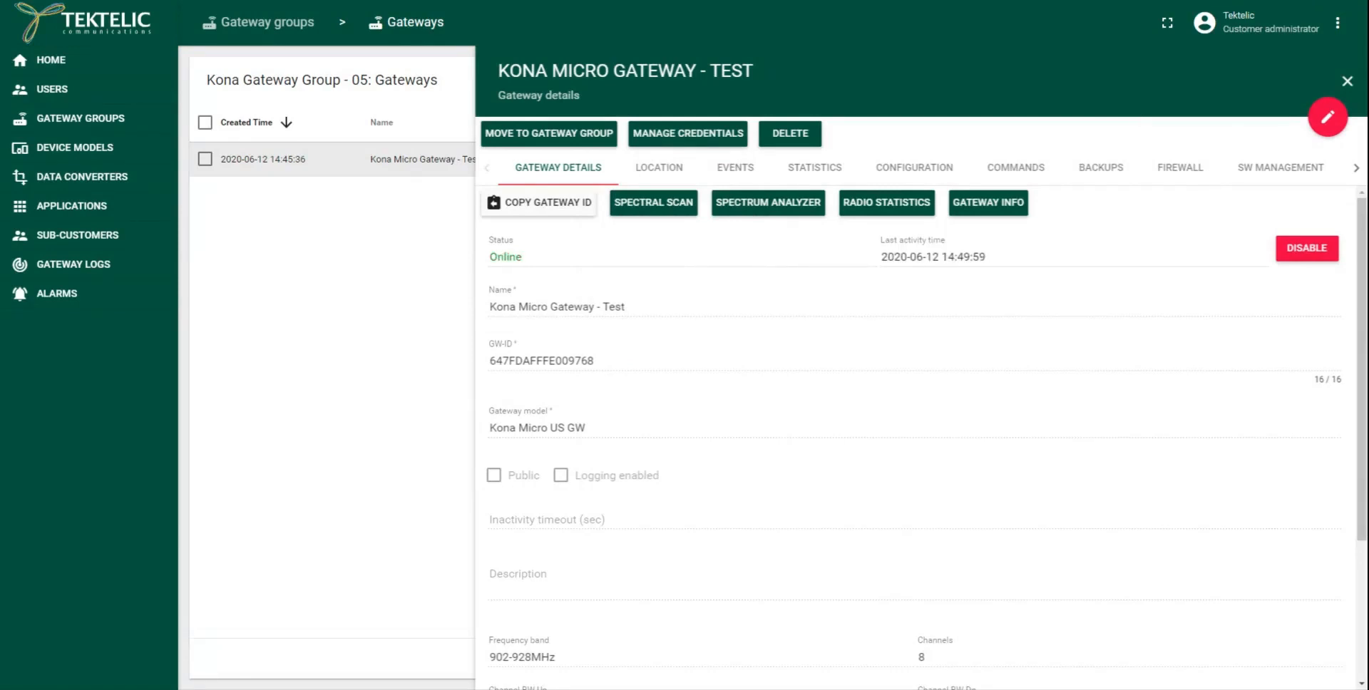
double_click(956, 257)
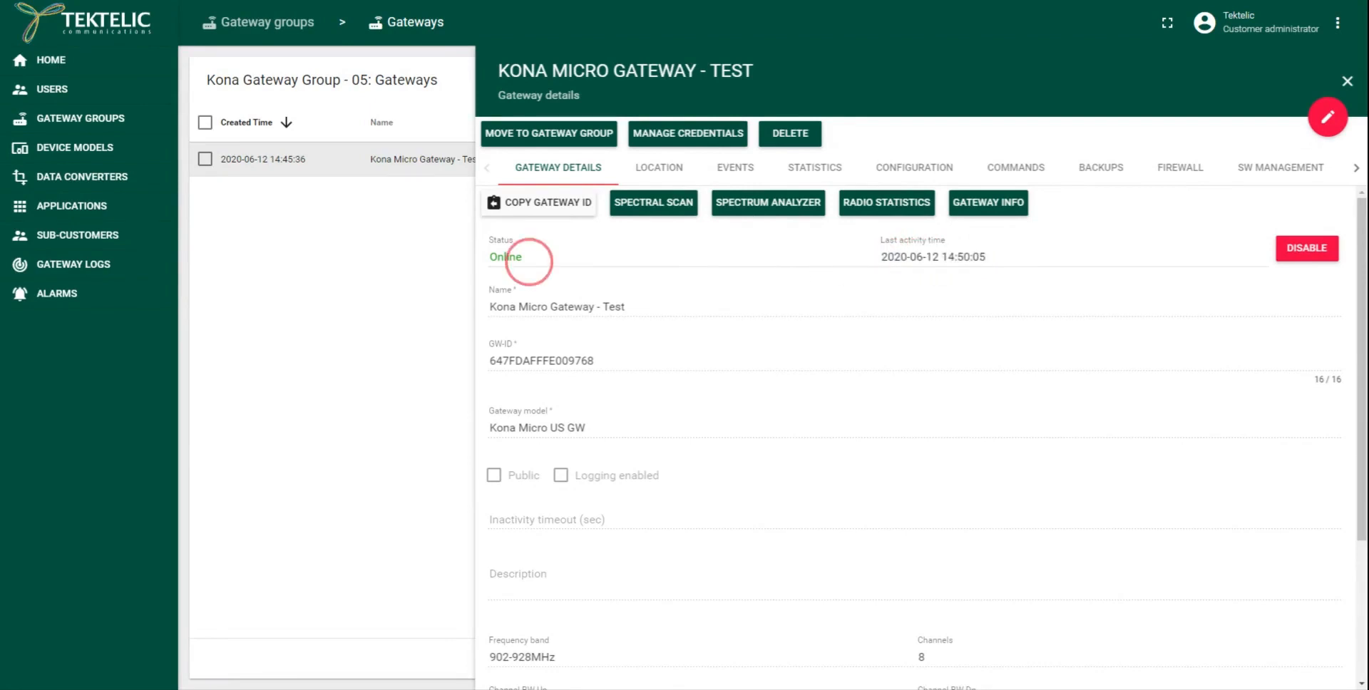
double_click(505, 257)
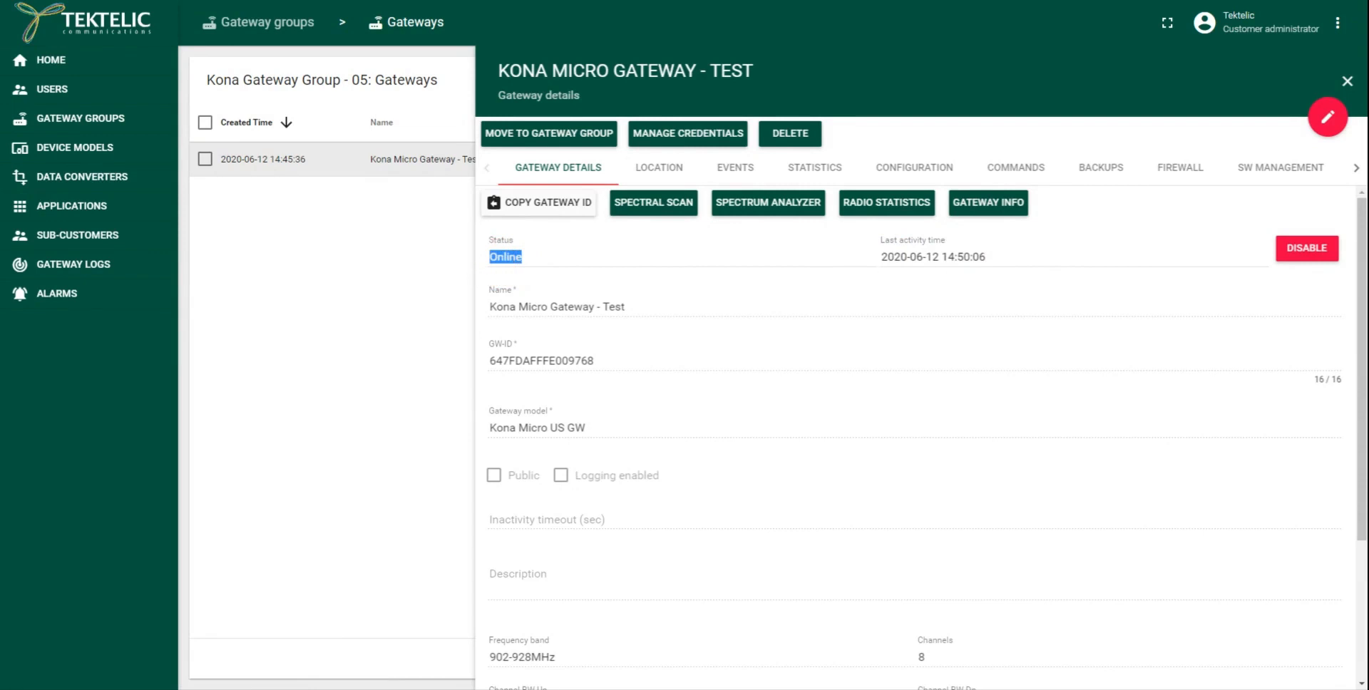
mouse_move(743, 286)
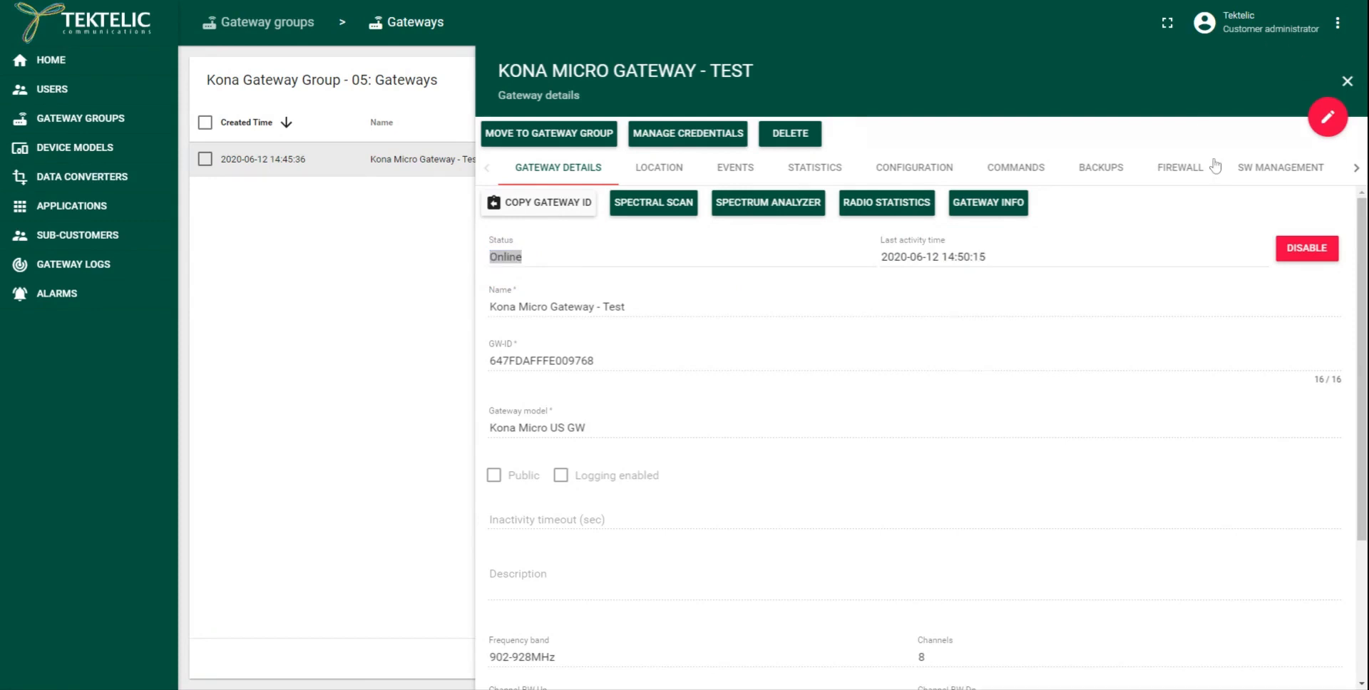
Show the Gateway Info dialog and highlight serial 1949A0071 and eth0 address 10.7.7.97.
click(988, 202)
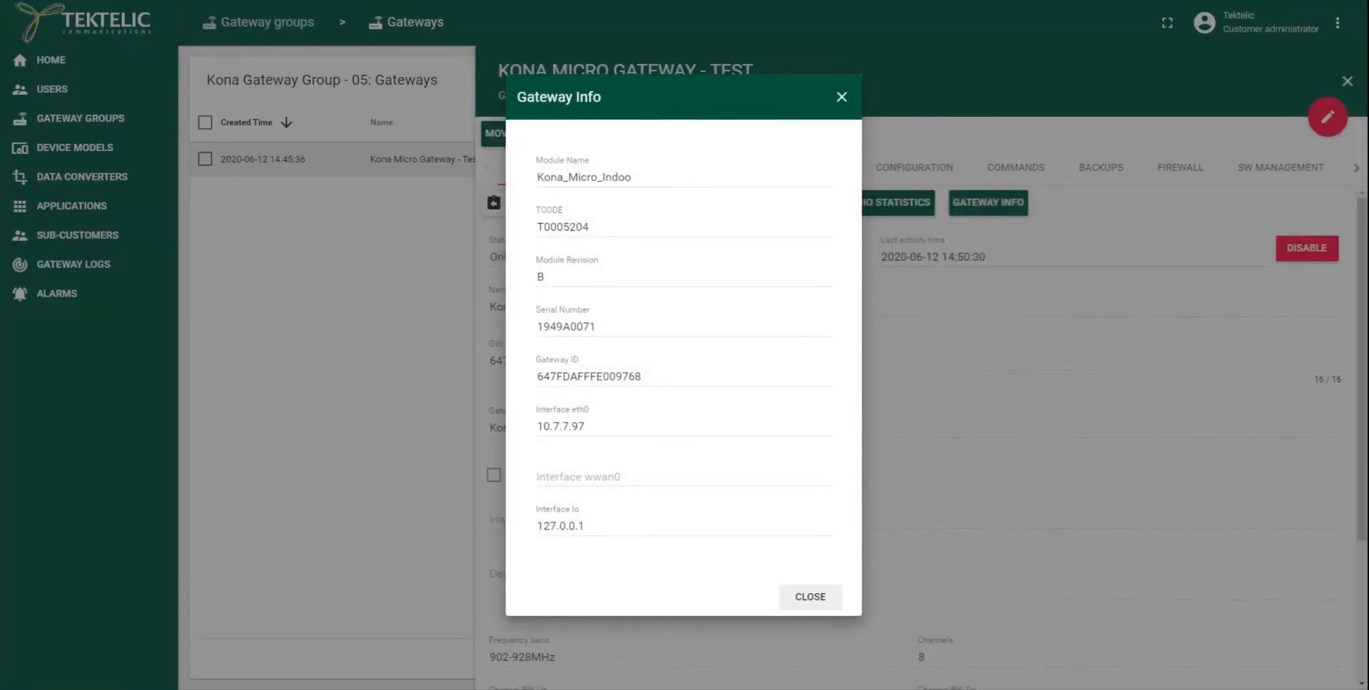
double_click(565, 327)
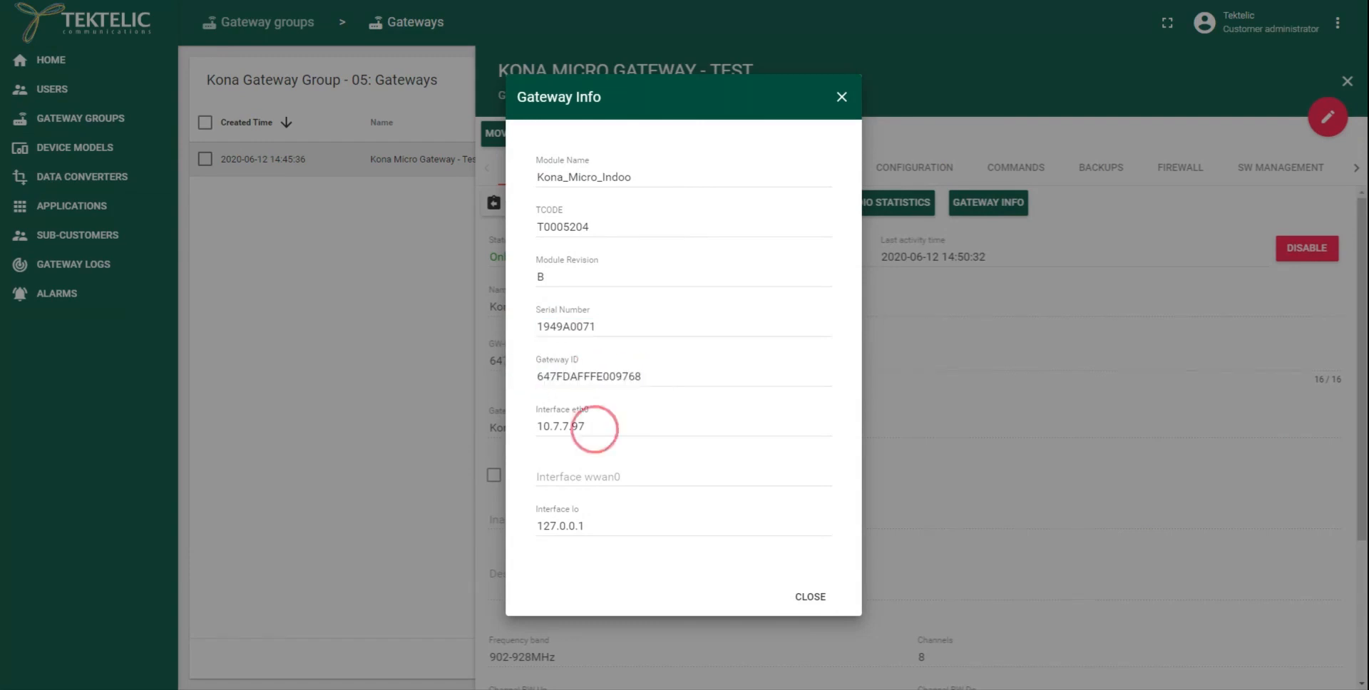
double_click(560, 426)
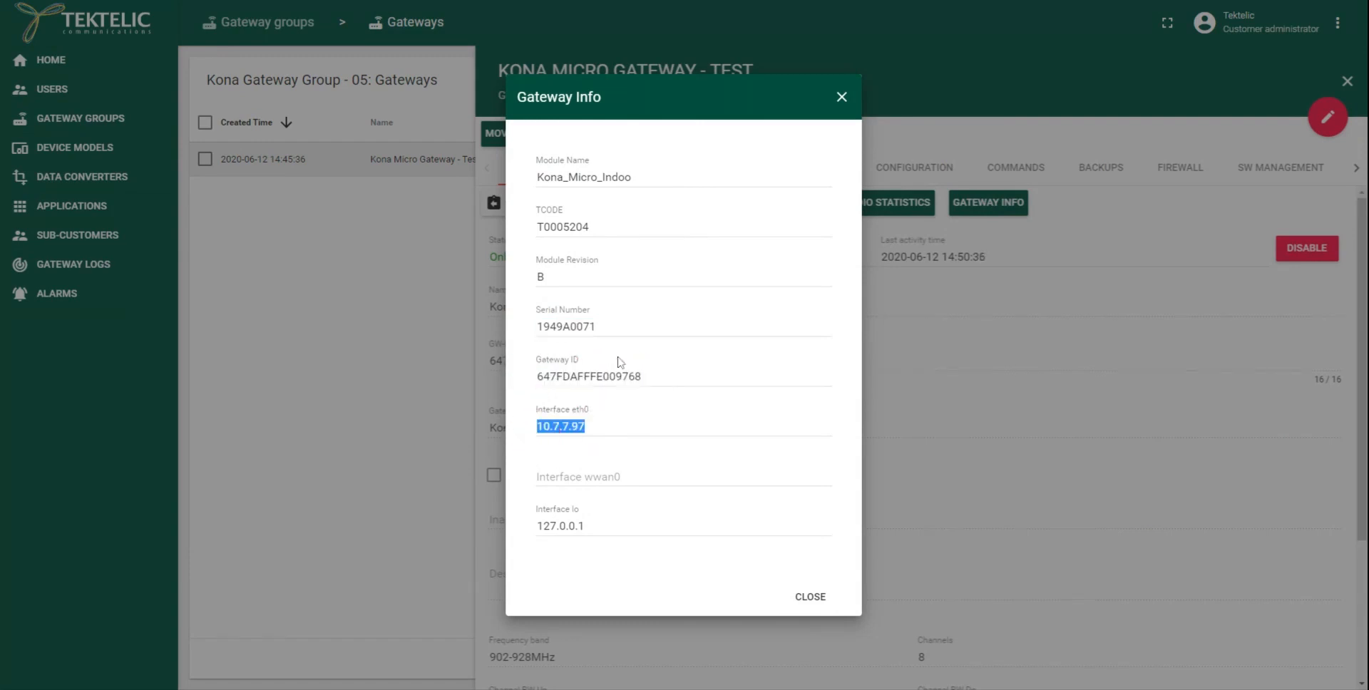